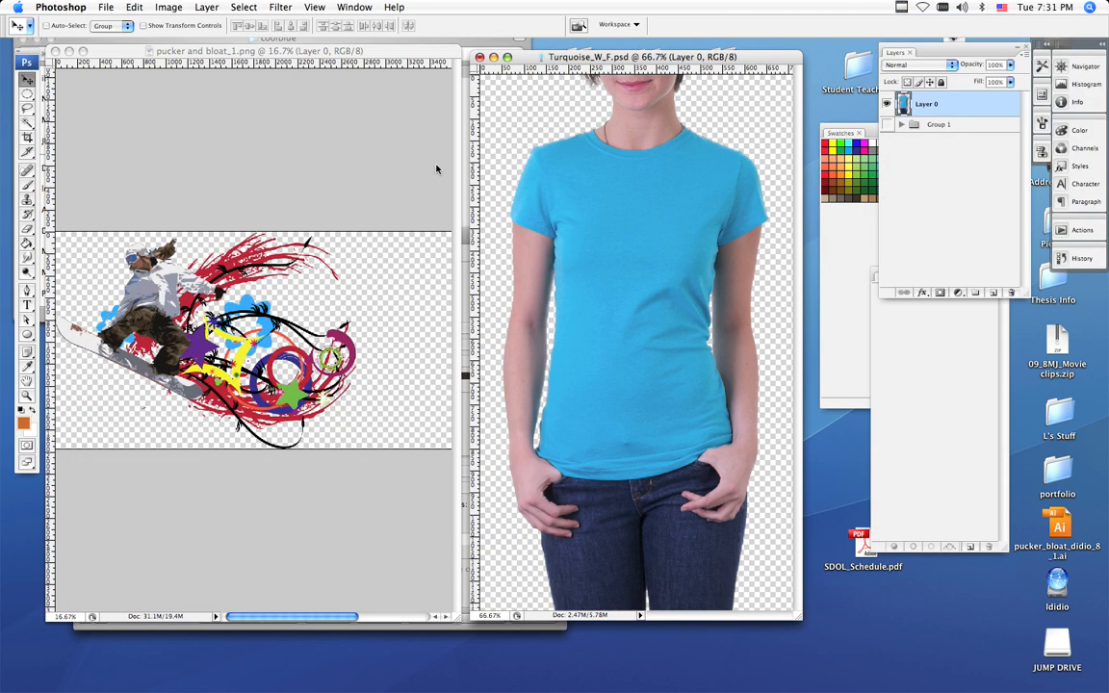
mouse_move(443, 154)
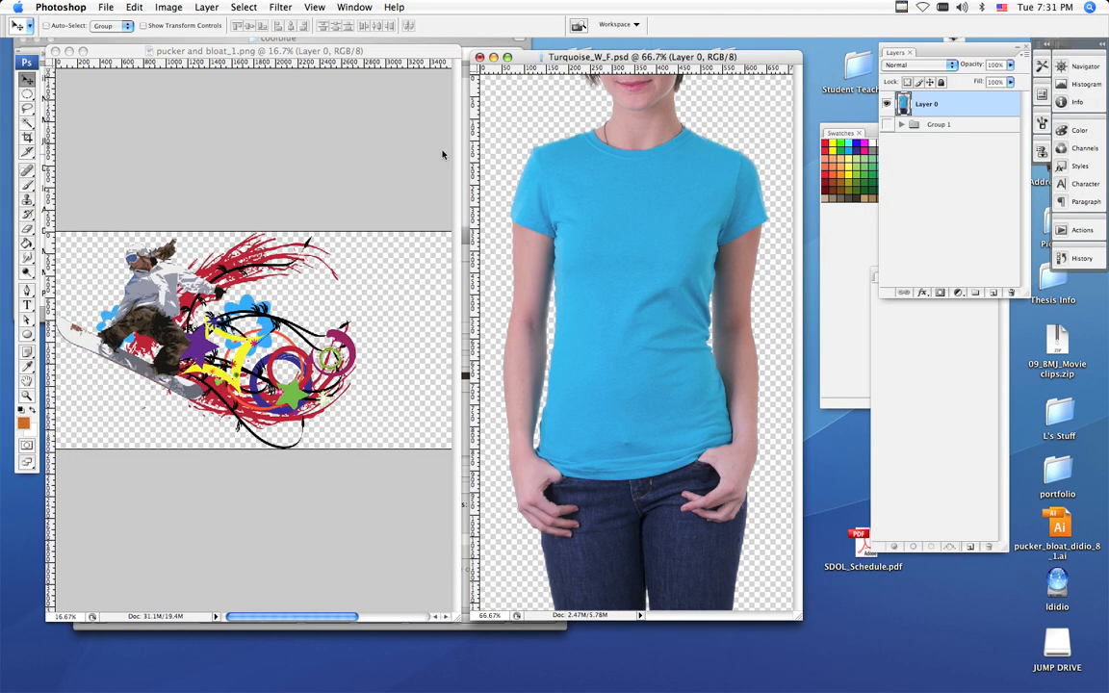
mouse_move(452, 154)
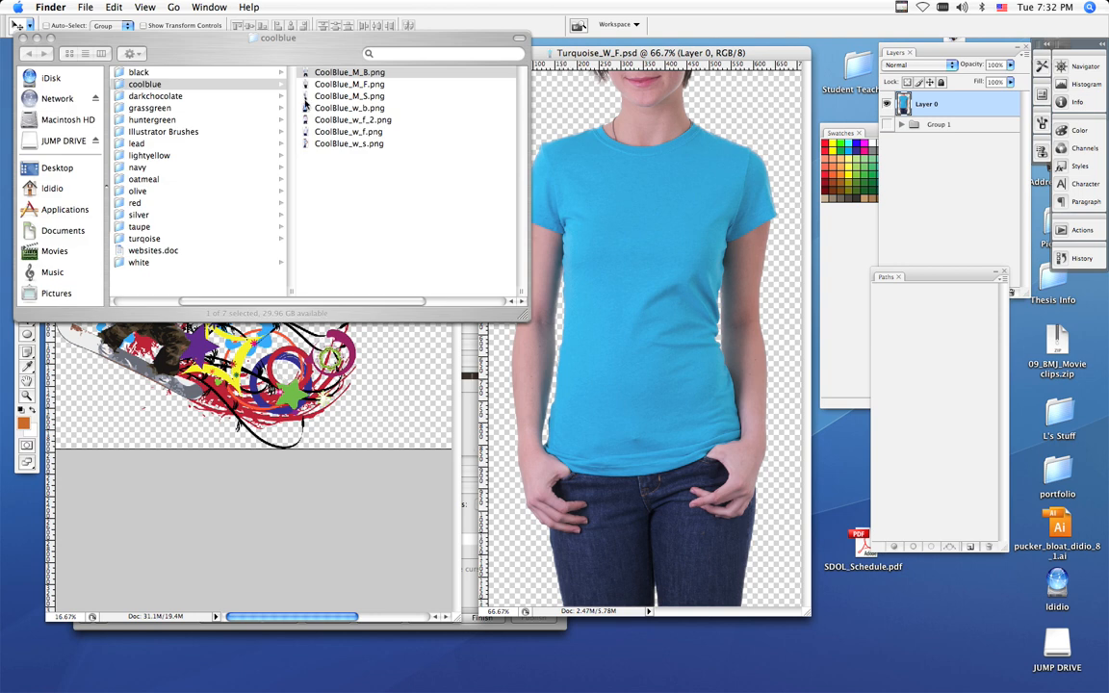
Step: Open DarkChocolate_M_B.png from the darkchocolate folder, then close the Finder window
click(349, 73)
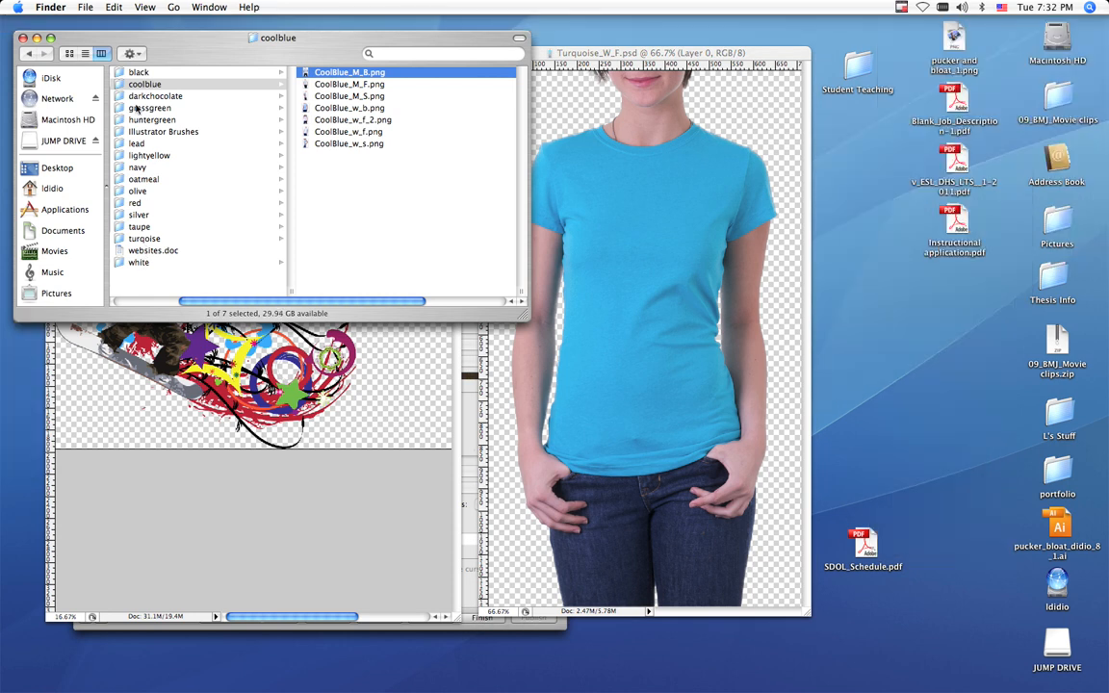
click(154, 96)
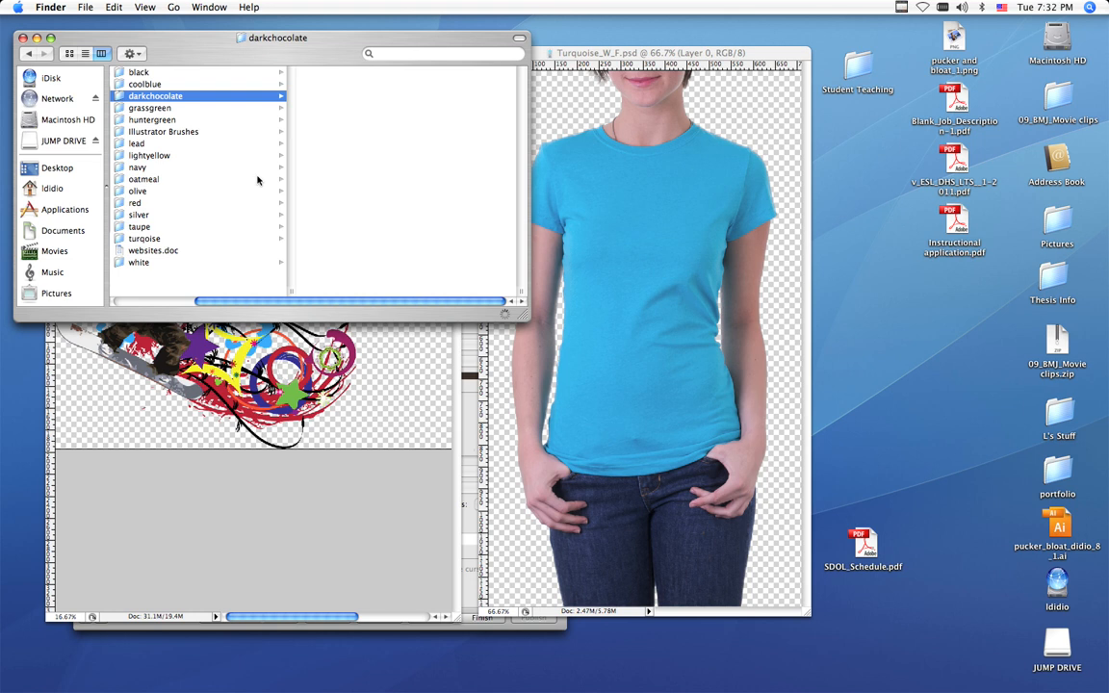
click(154, 96)
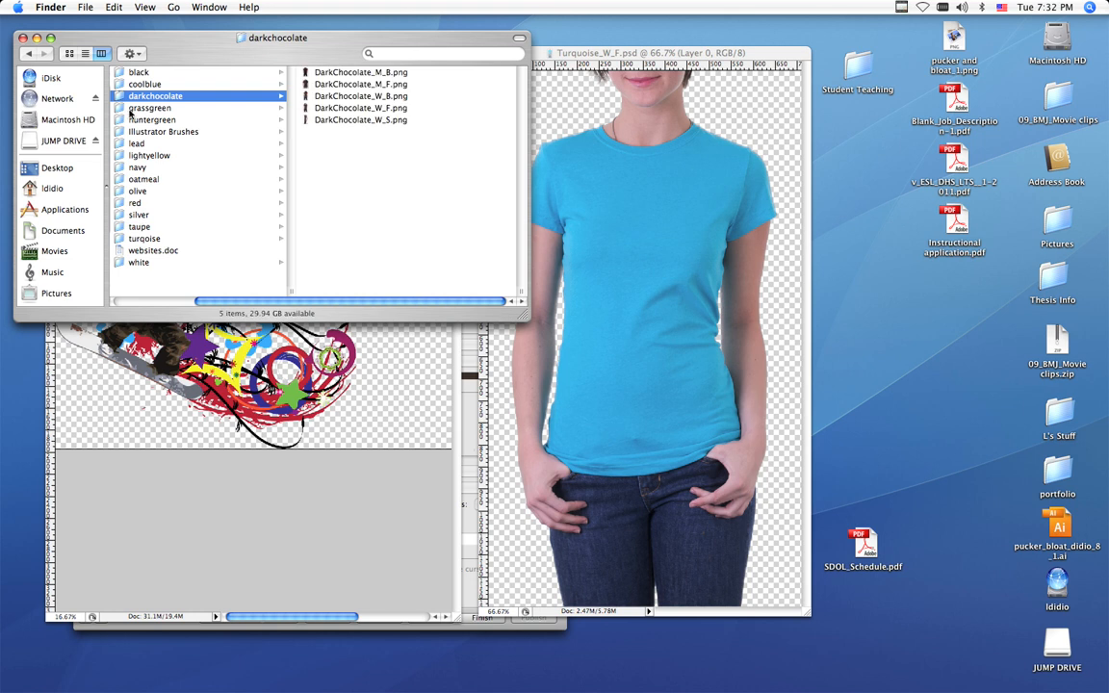
click(227, 73)
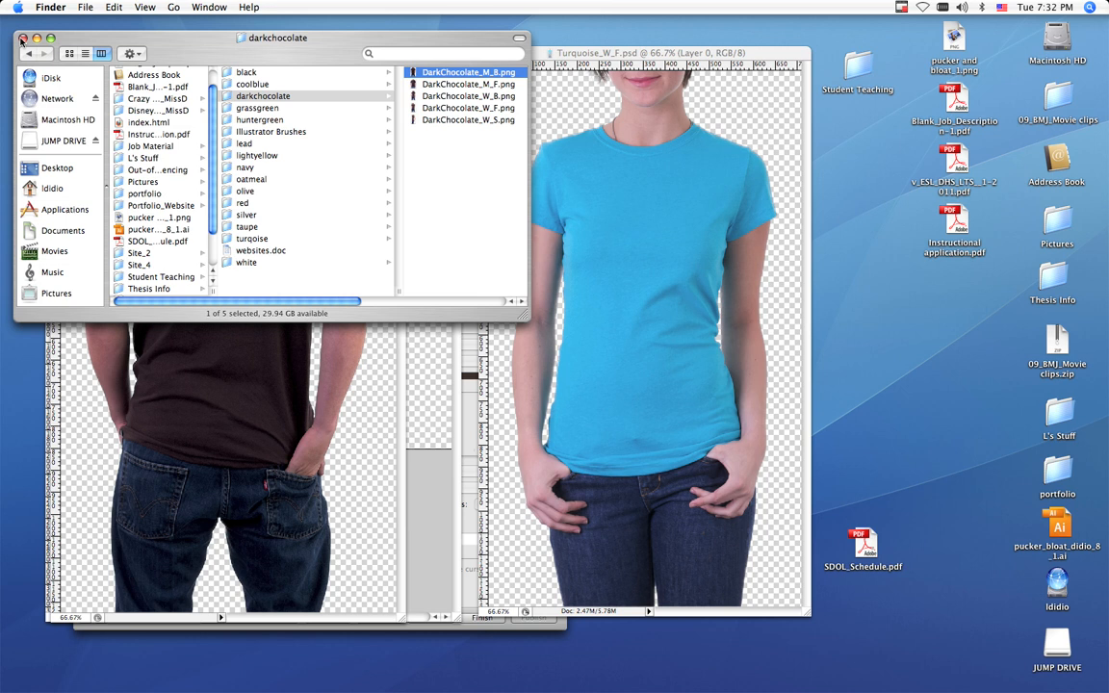
click(21, 39)
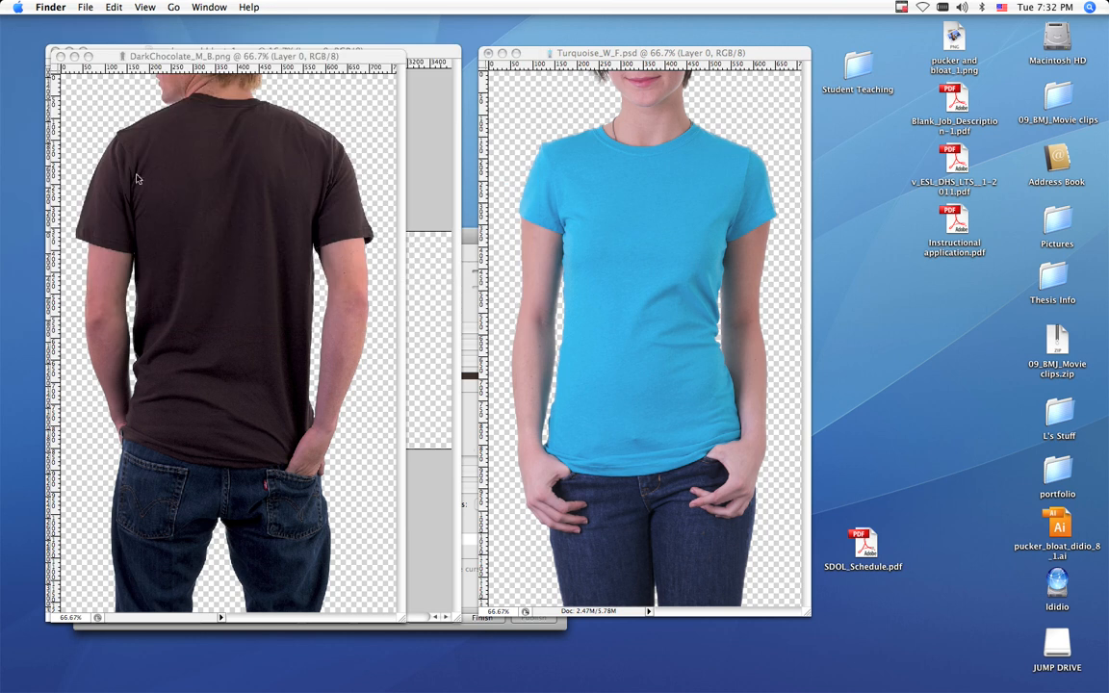
mouse_move(85, 131)
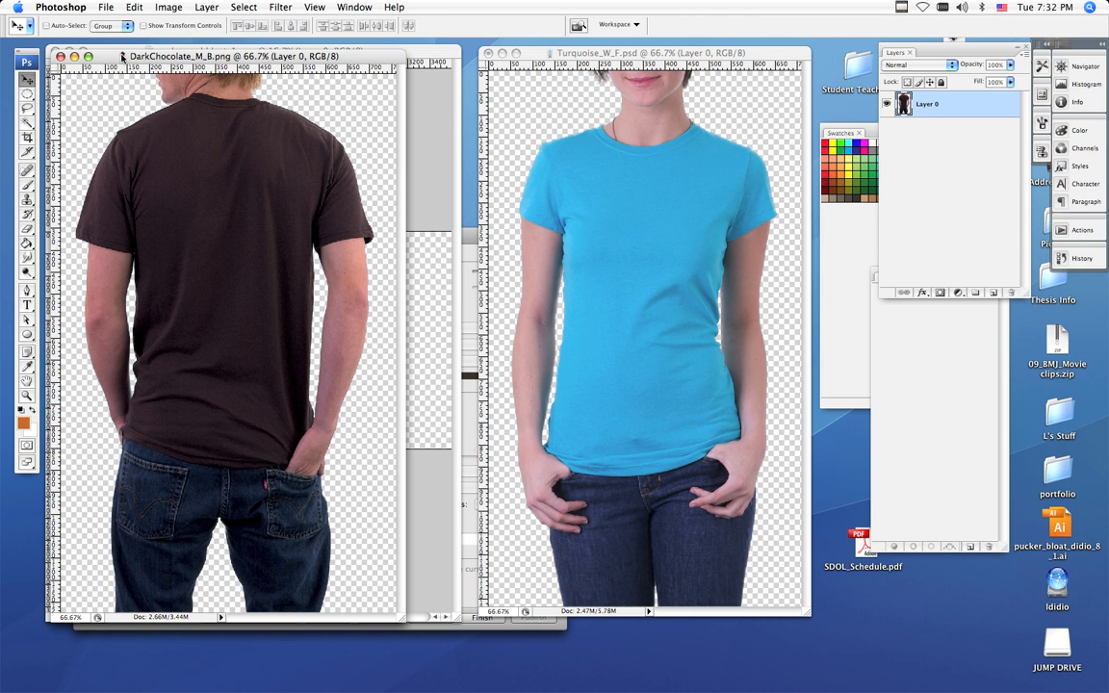
click(106, 7)
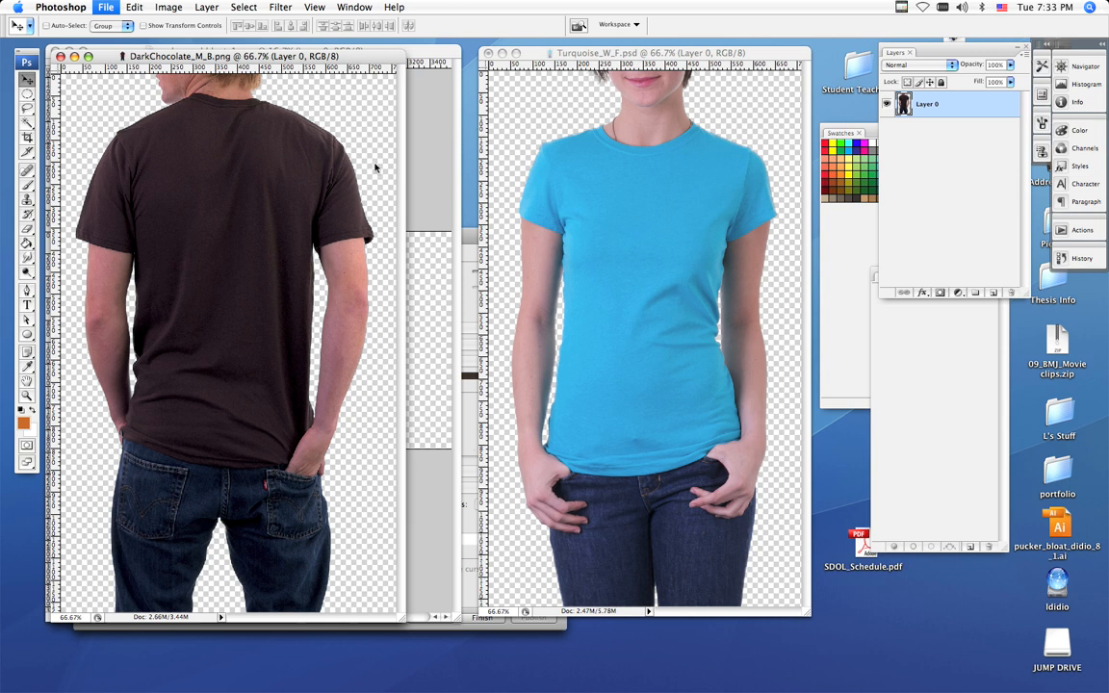
click(106, 8)
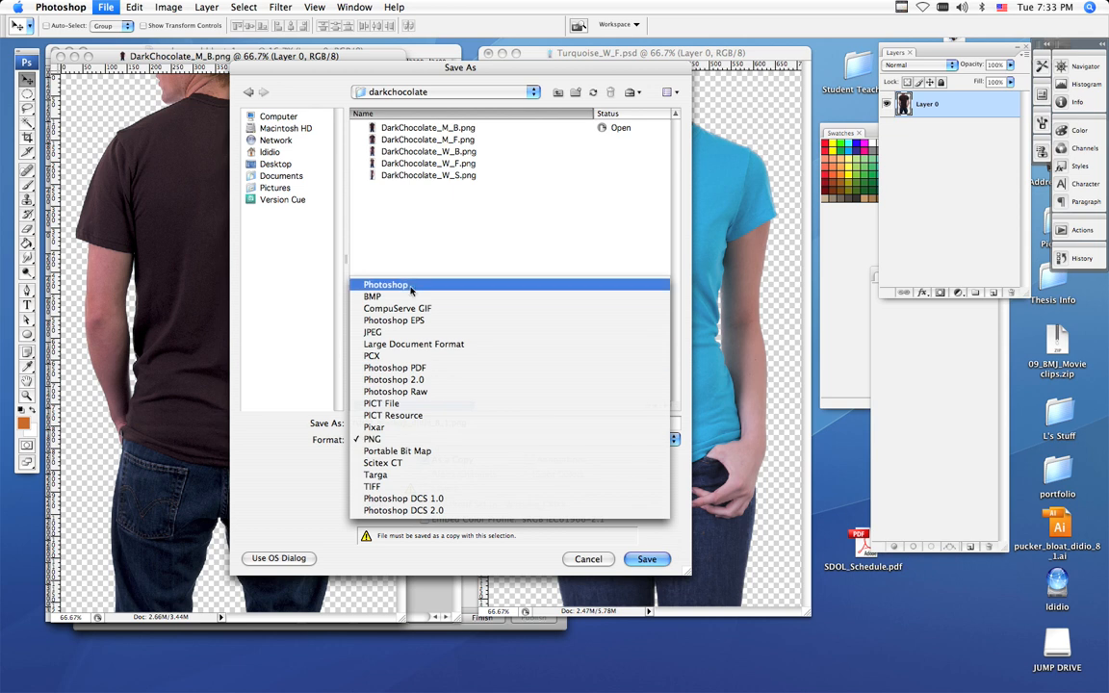
click(385, 284)
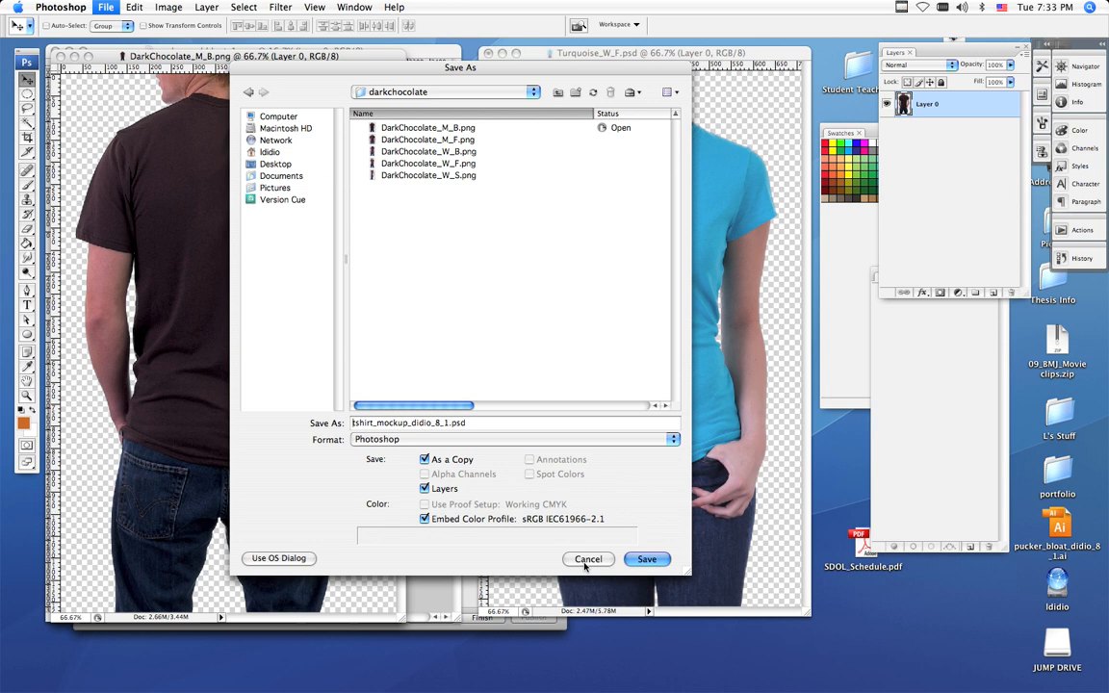
click(589, 558)
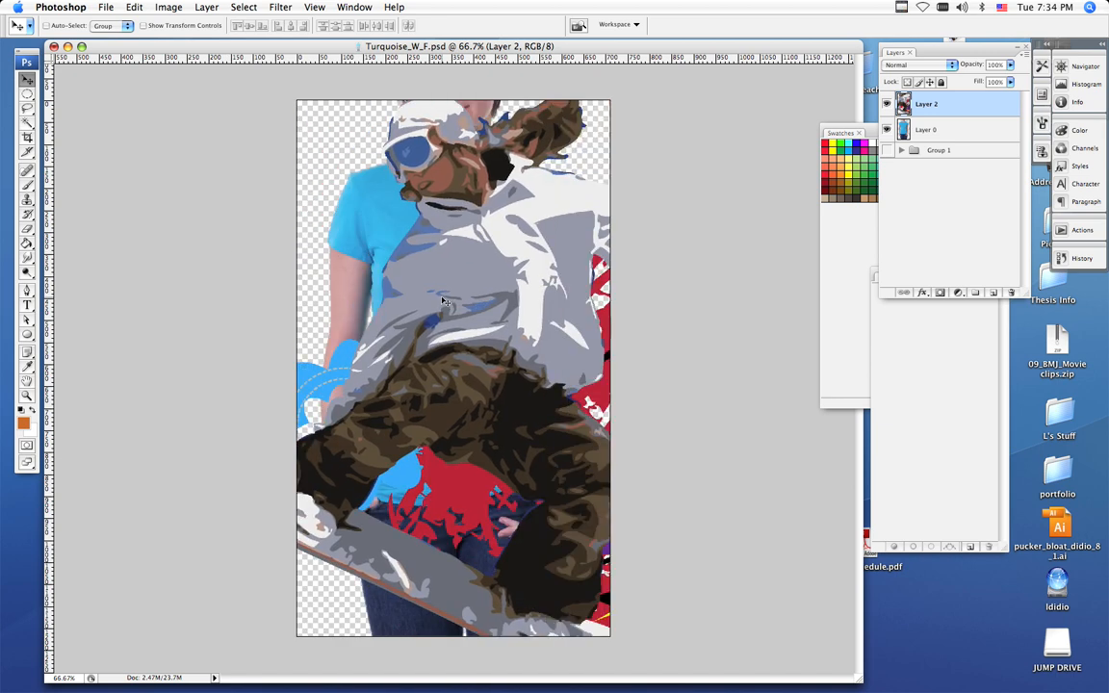
mouse_move(408, 316)
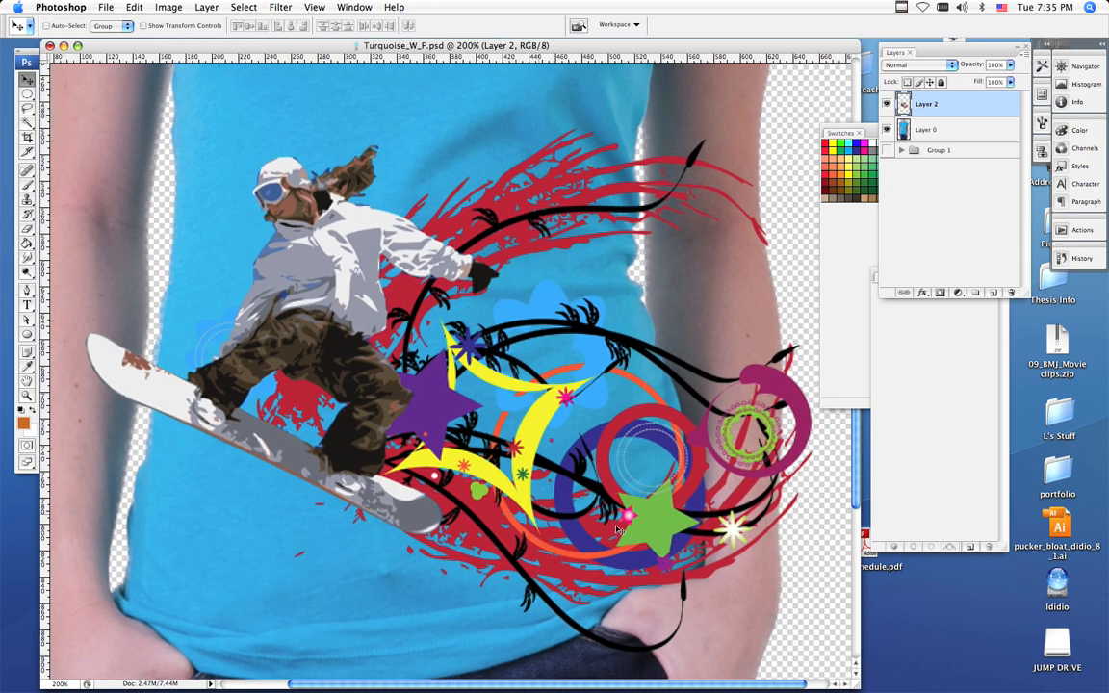
mouse_move(594, 398)
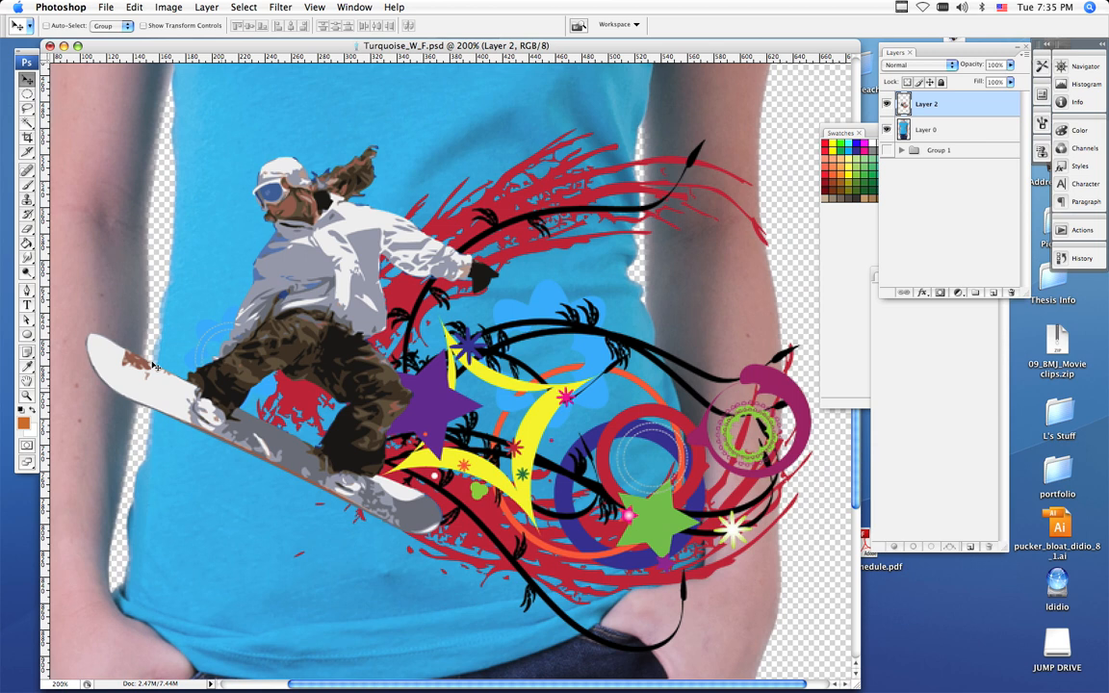
mouse_move(639, 510)
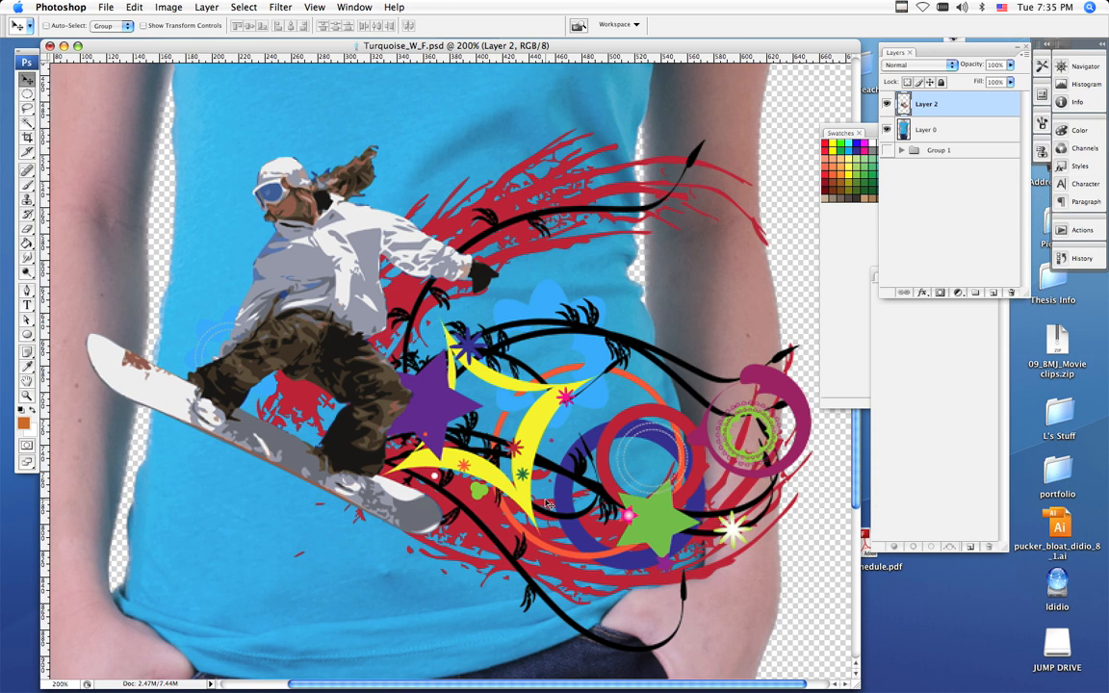
mouse_move(736, 492)
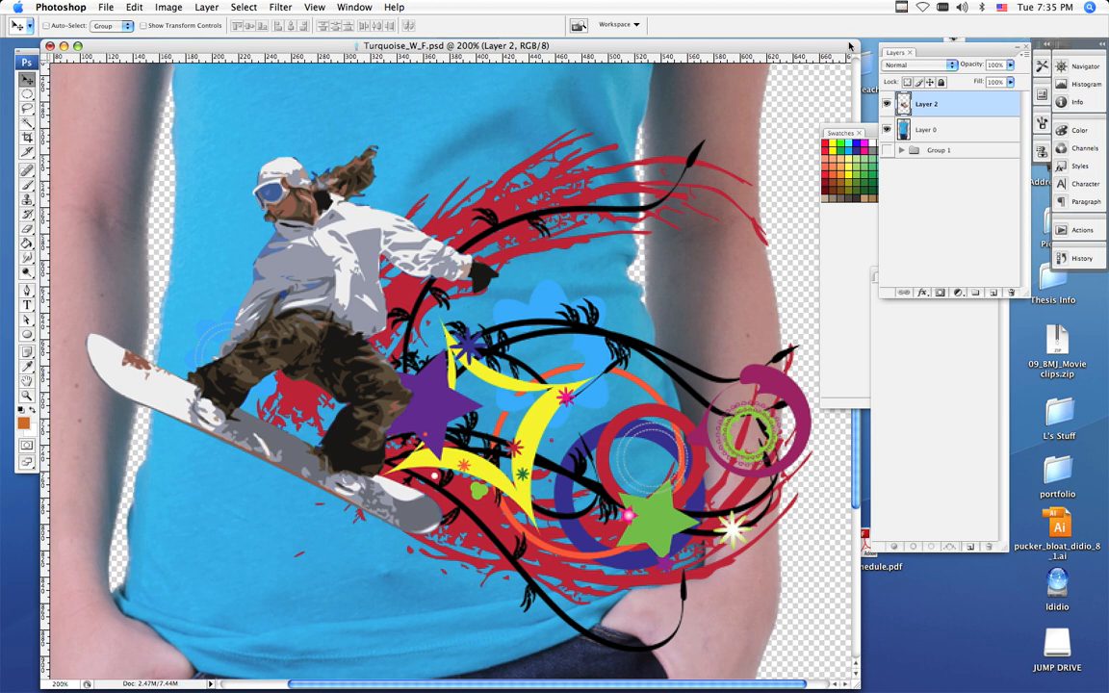
Step: Start an Edit > Transform > Warp on the snowboarder design (Layer 2)
click(134, 8)
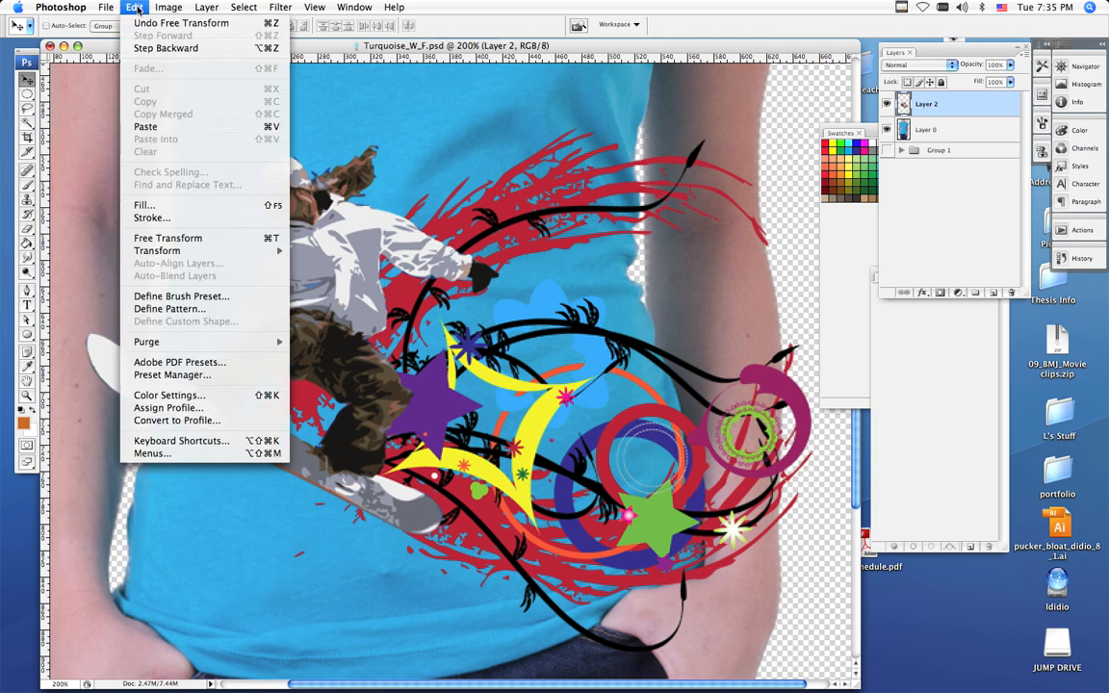
mouse_move(158, 251)
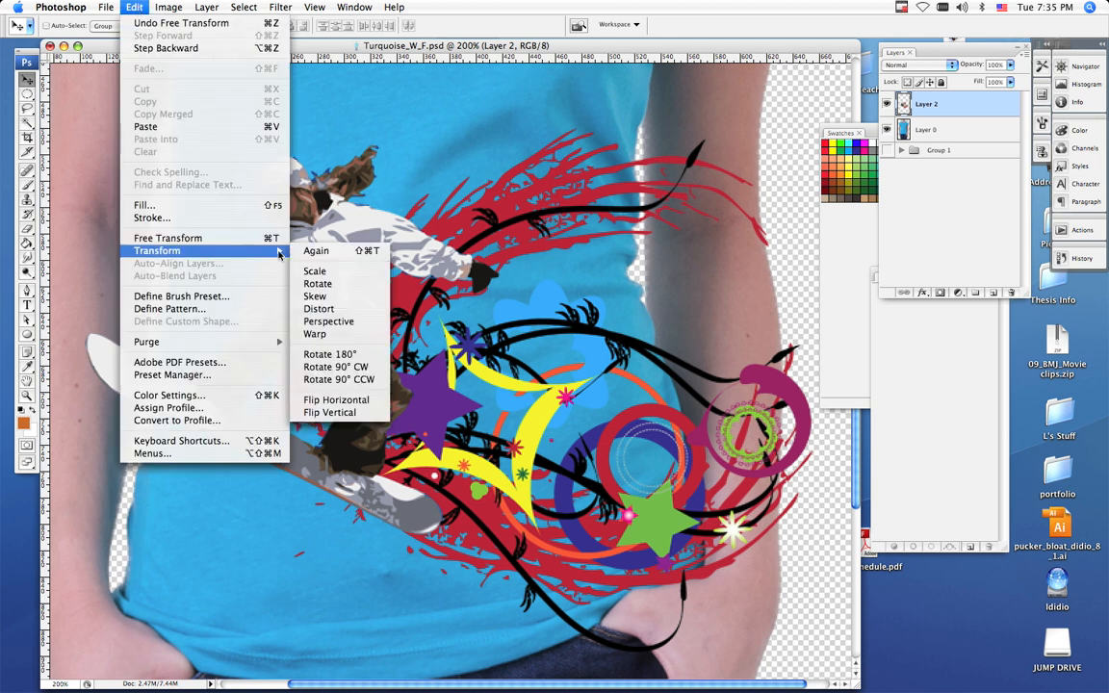
mouse_move(316, 269)
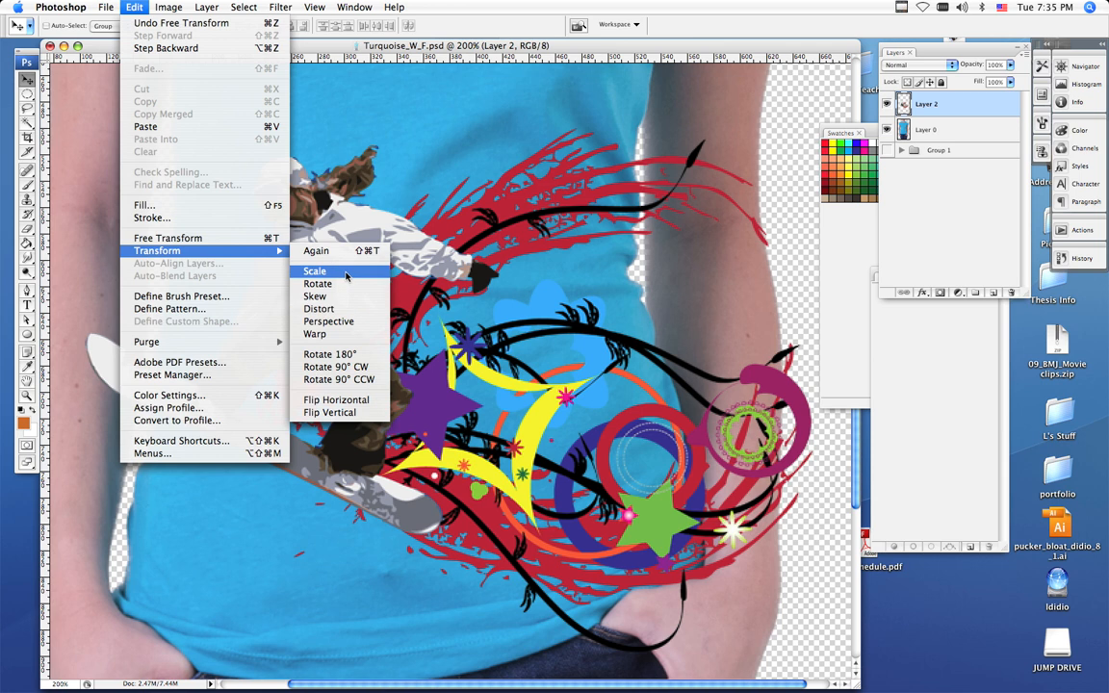
mouse_move(316, 335)
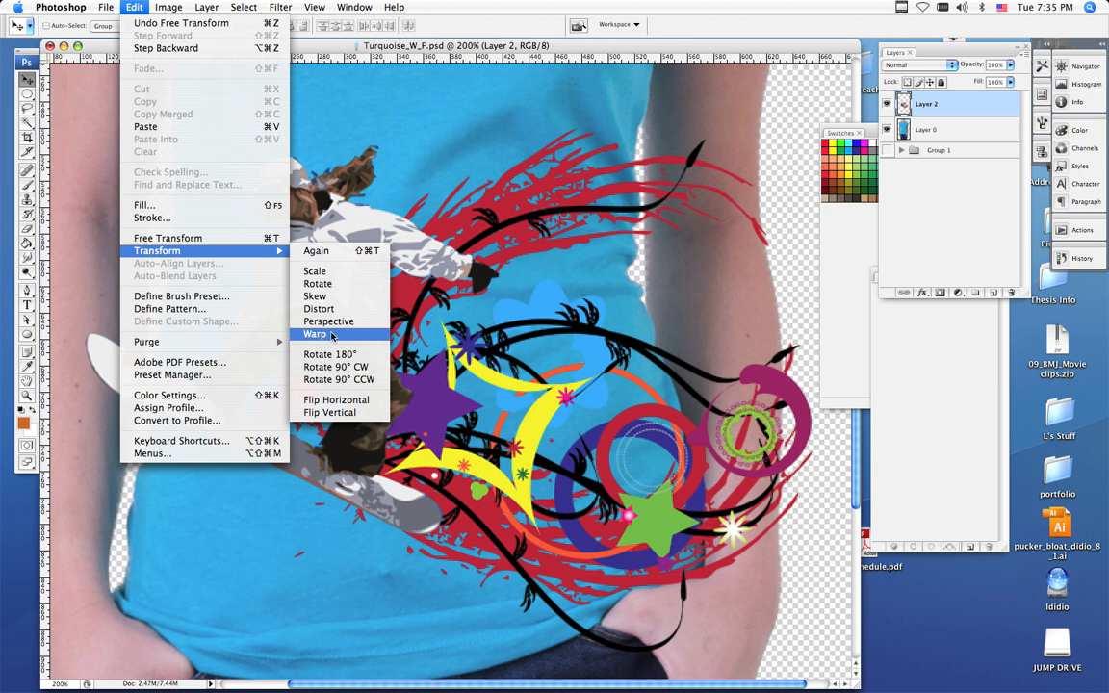
click(316, 333)
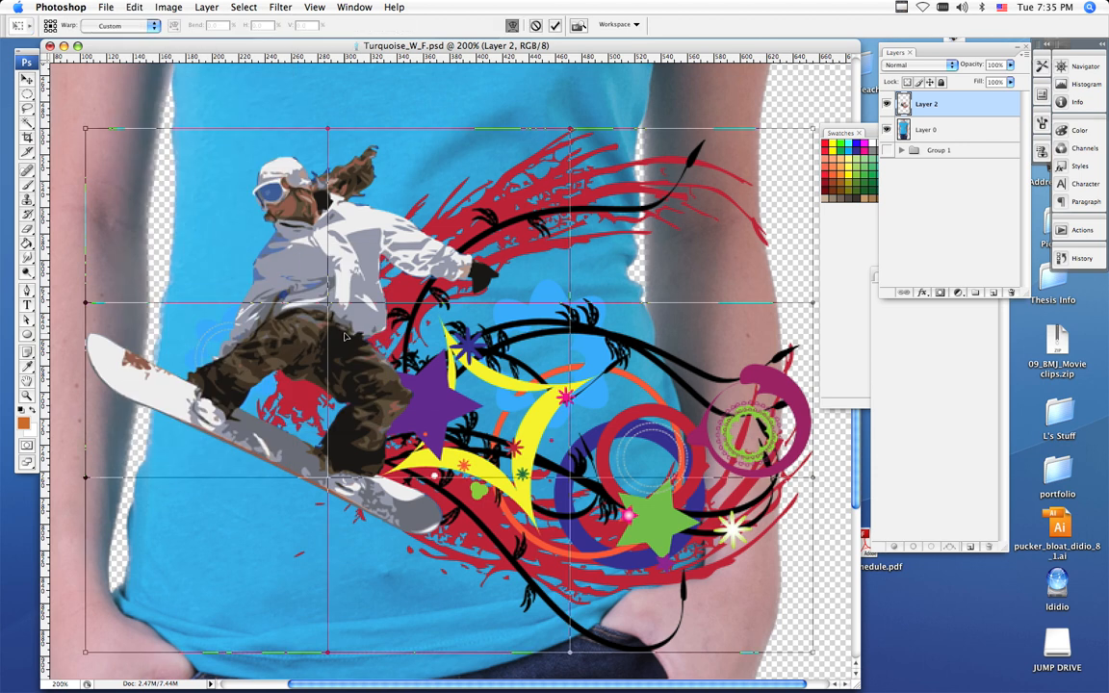
mouse_move(566, 326)
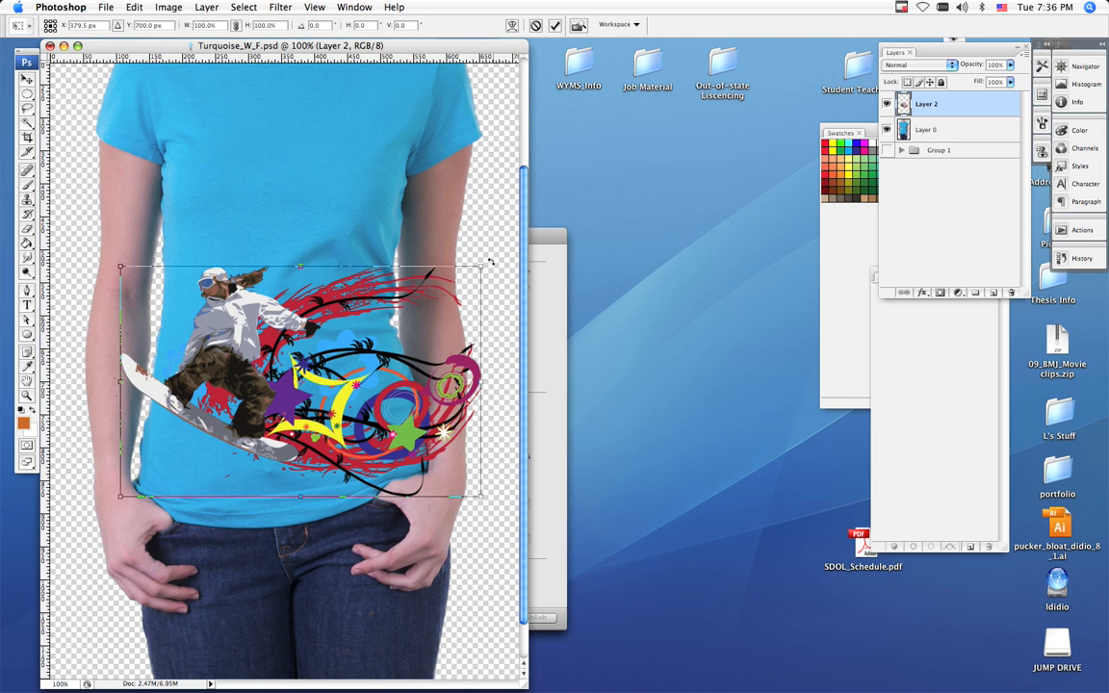
Step: Resize the snowboarder design with a transform handle and commit it on the shirt's lower front
drag(491, 262, 477, 242)
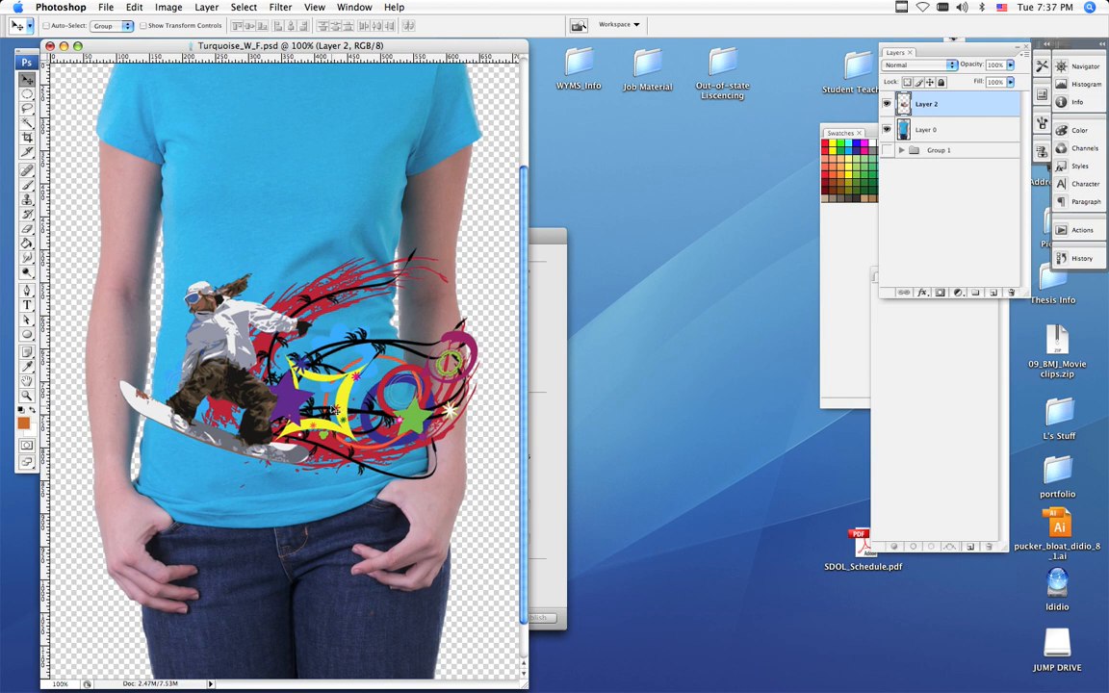
mouse_move(312, 291)
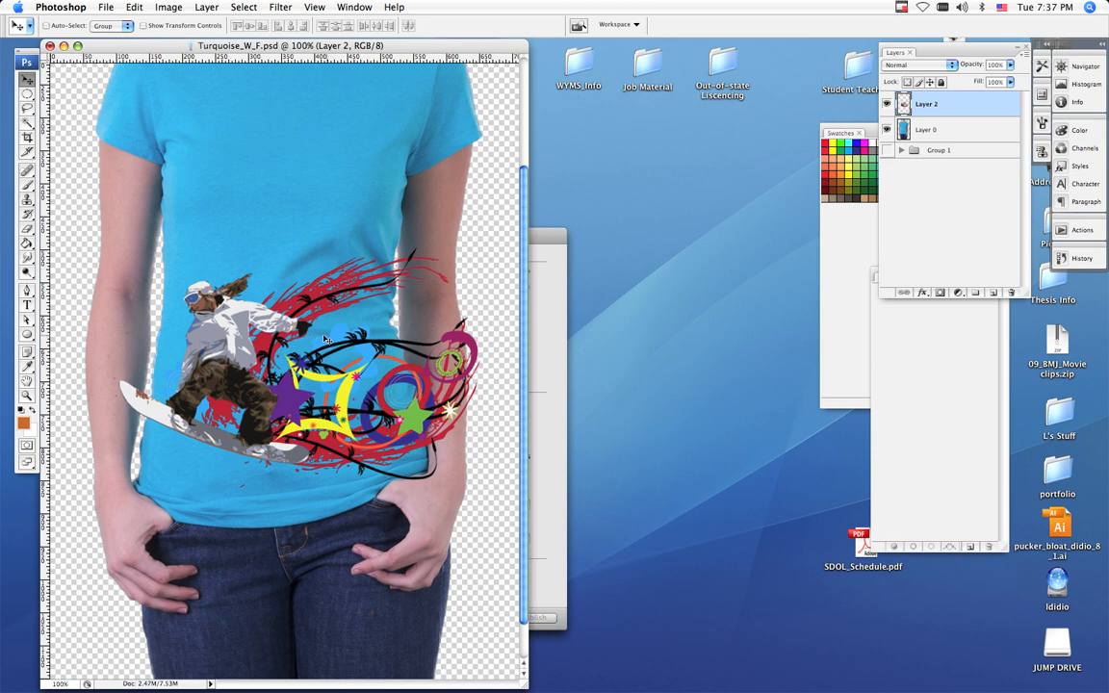
mouse_move(420, 460)
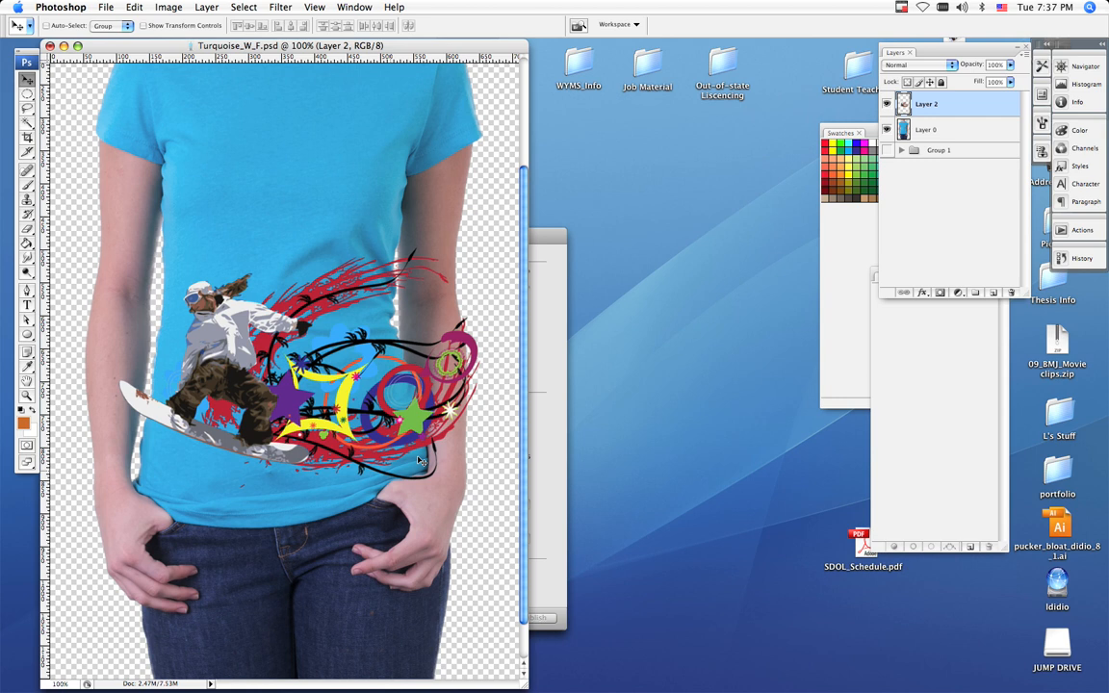
mouse_move(204, 397)
text(90)
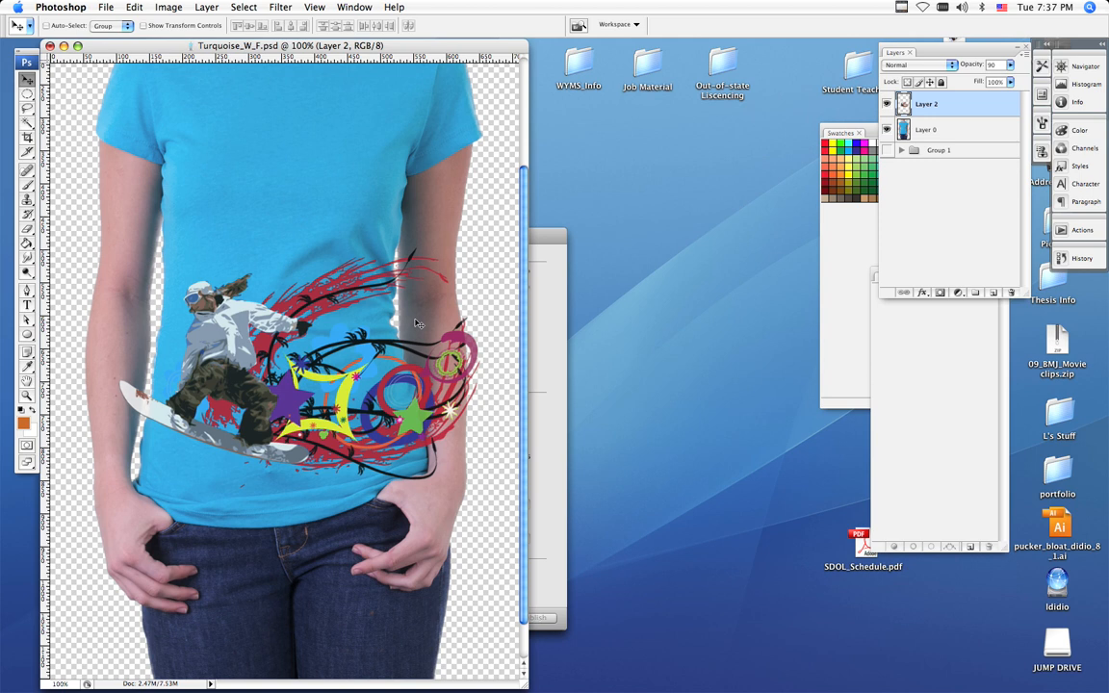
mouse_move(368, 362)
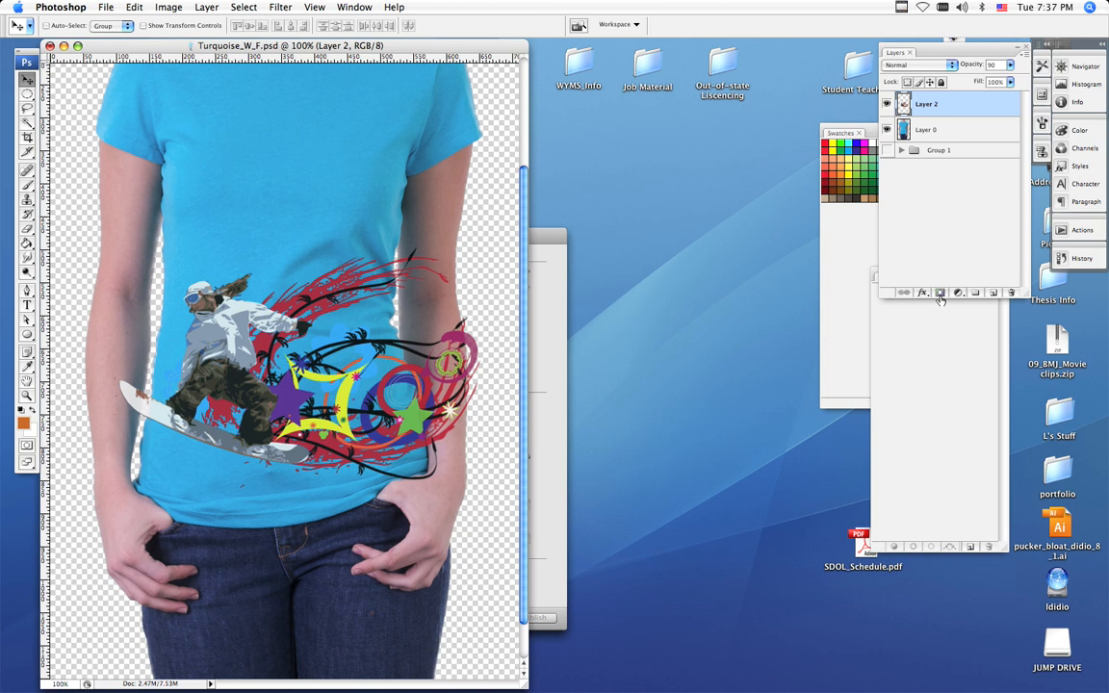
mouse_move(939, 293)
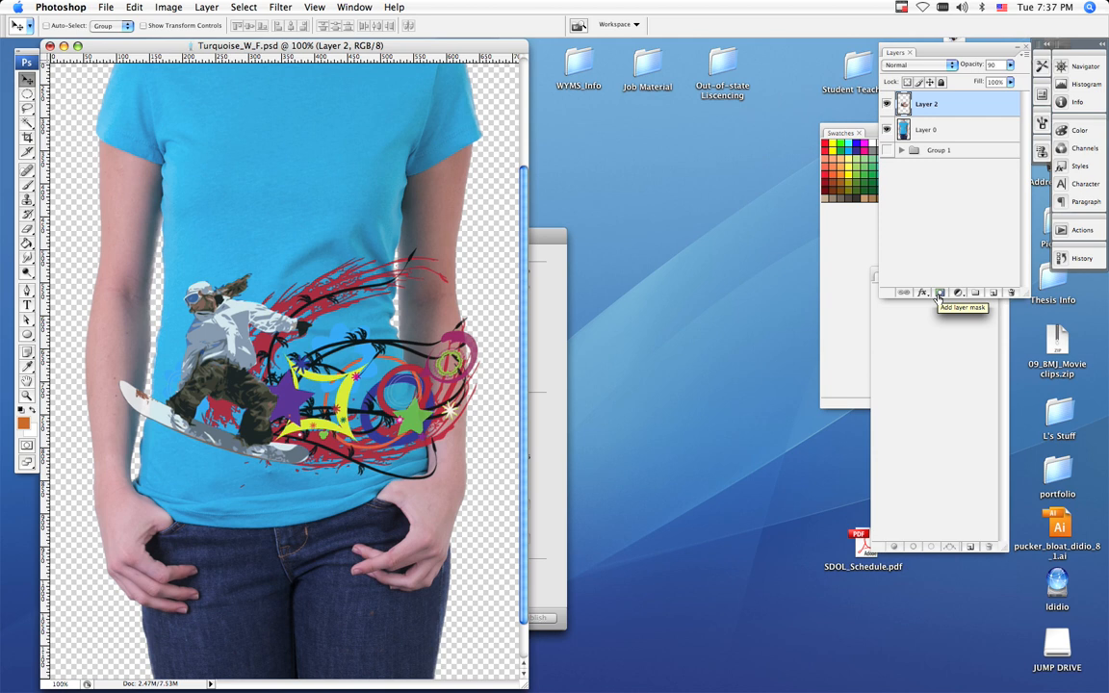
mouse_move(939, 292)
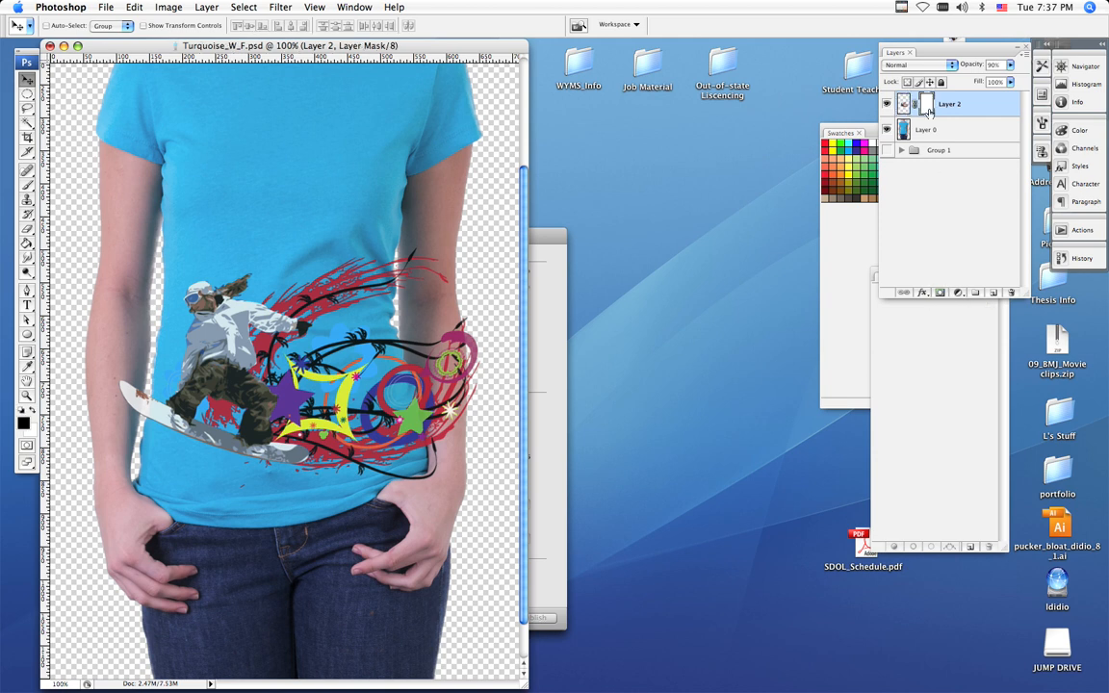
mouse_move(905, 104)
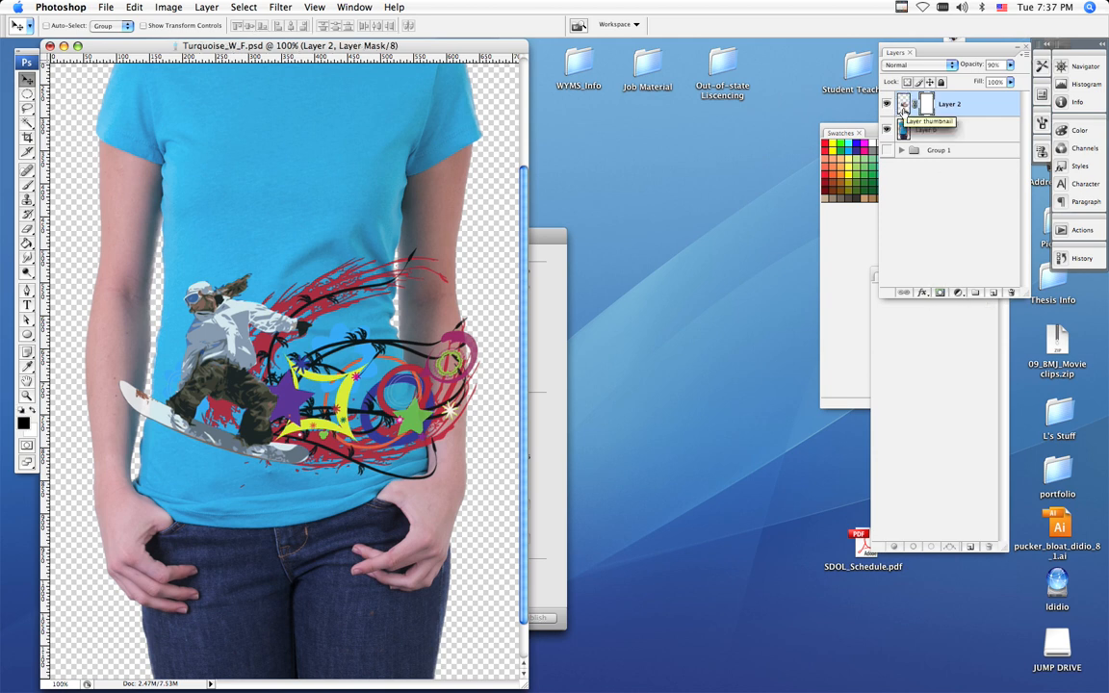
mouse_move(912, 131)
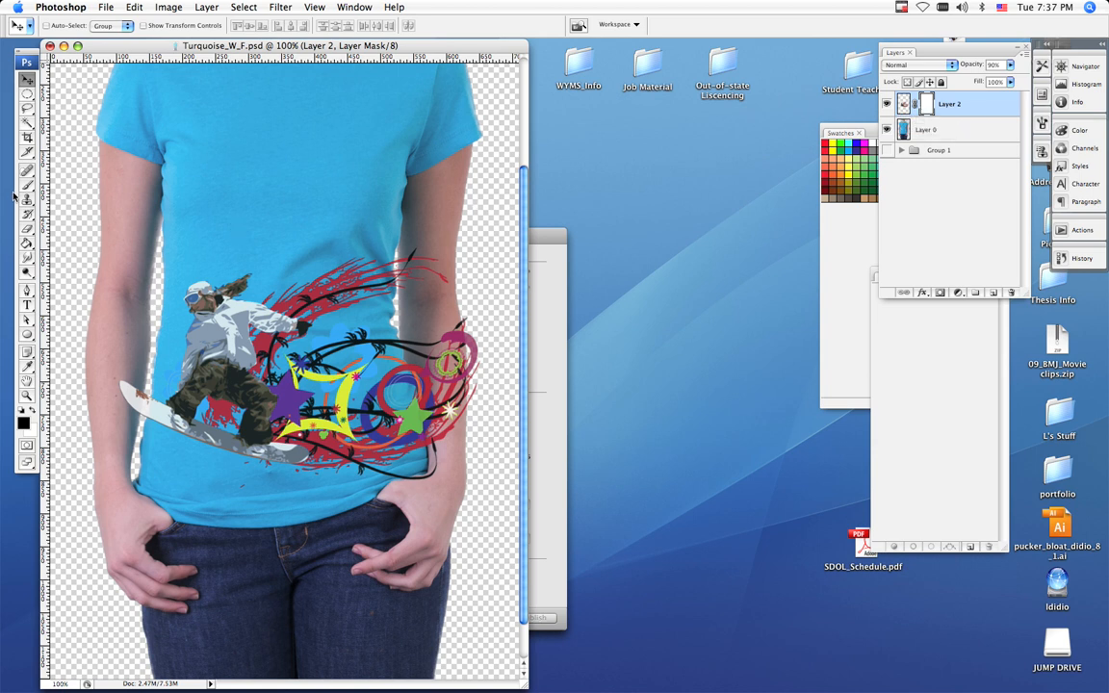
Step: Target Layer 2's layer mask with a black brush ready for painting
click(27, 183)
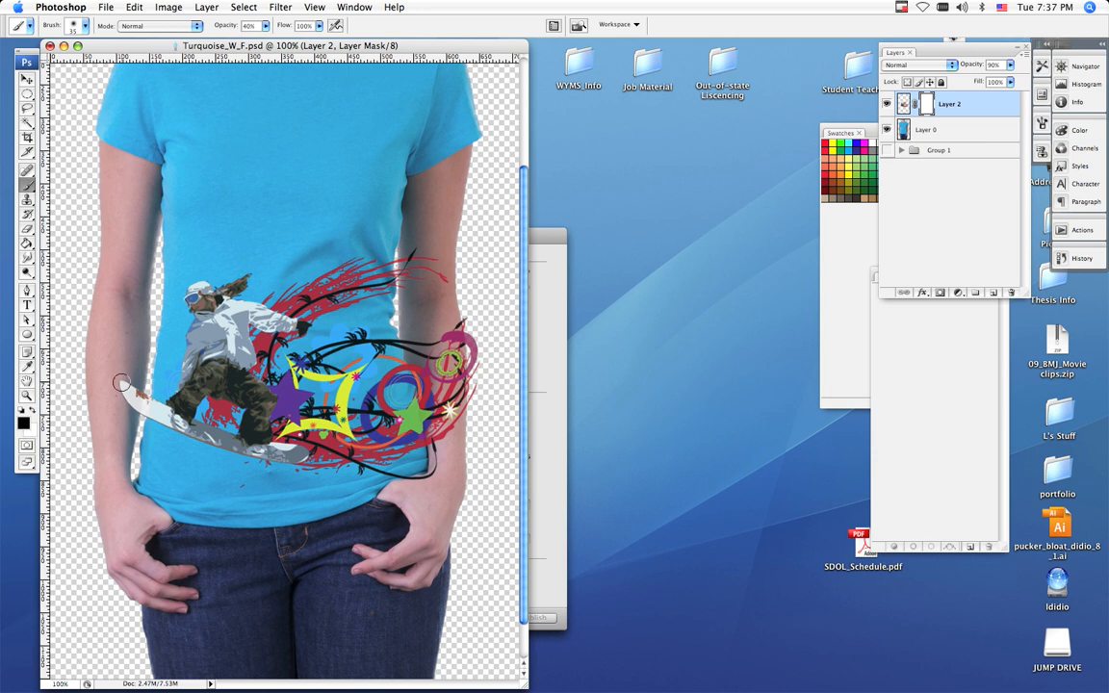
mouse_move(131, 383)
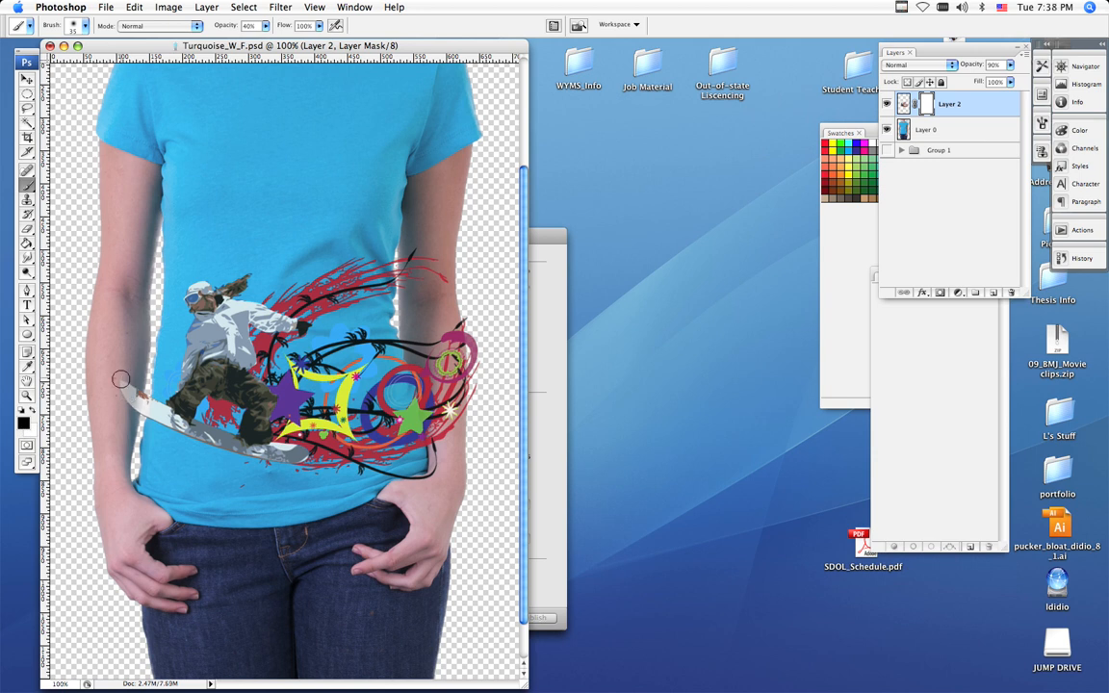
mouse_move(131, 379)
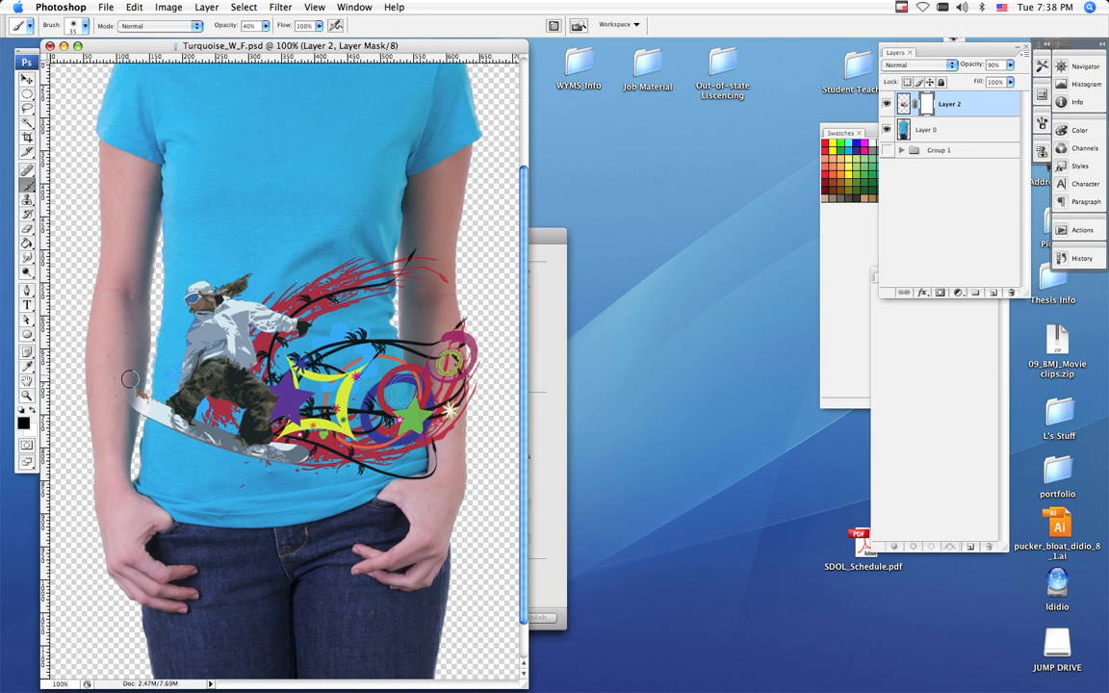
mouse_move(131, 412)
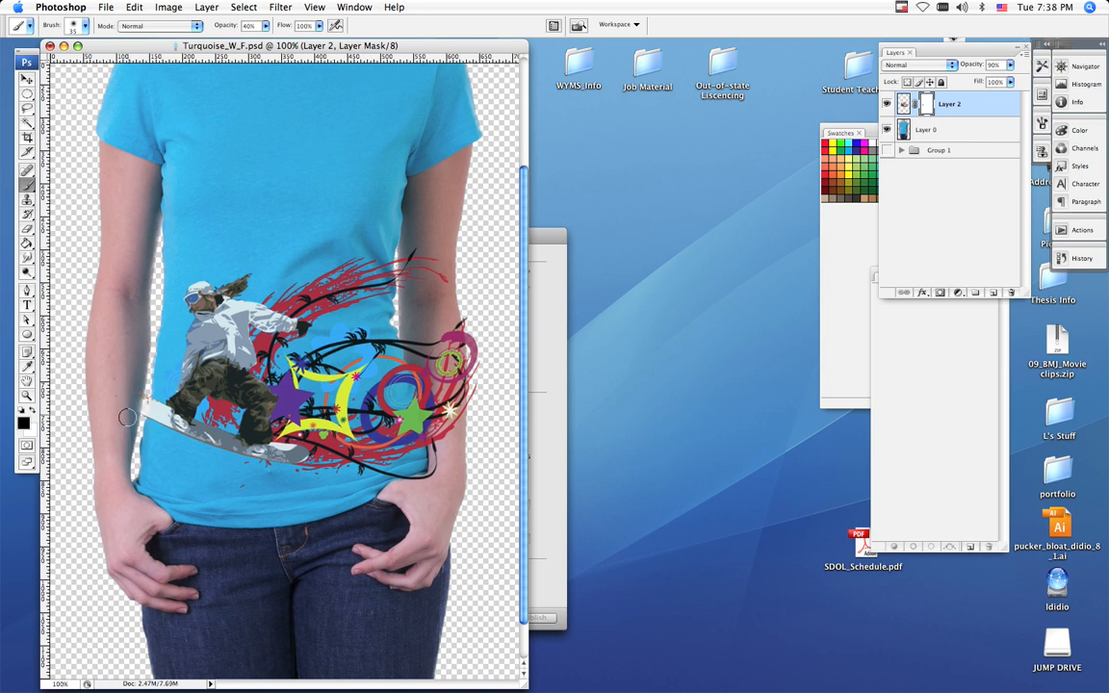
mouse_move(123, 412)
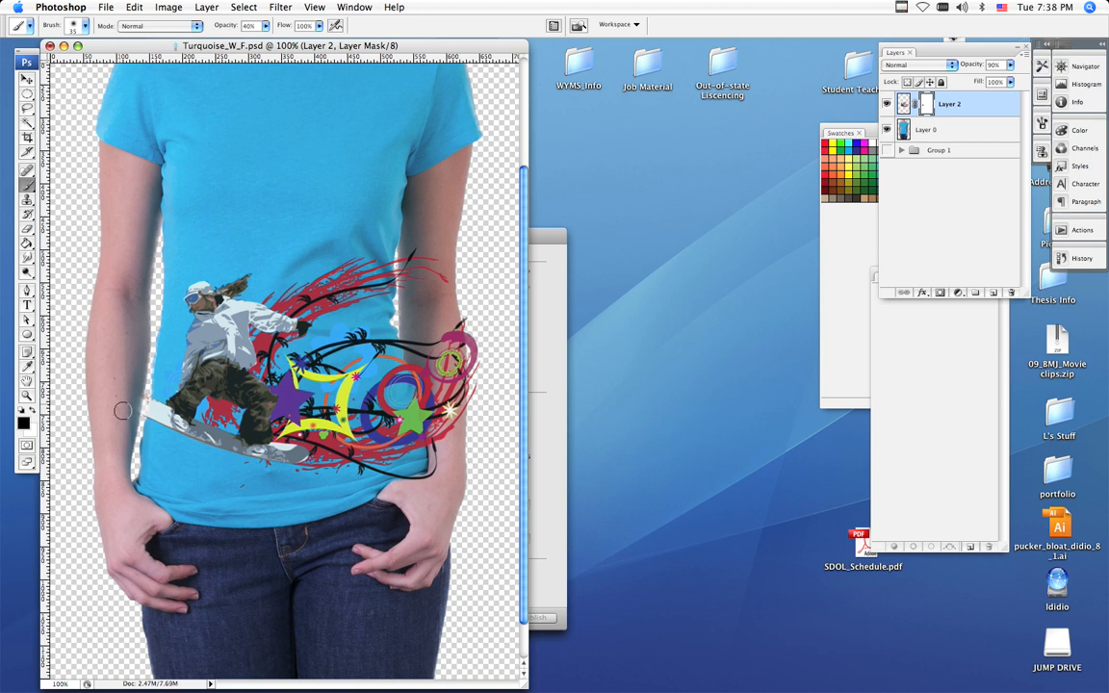
mouse_move(125, 266)
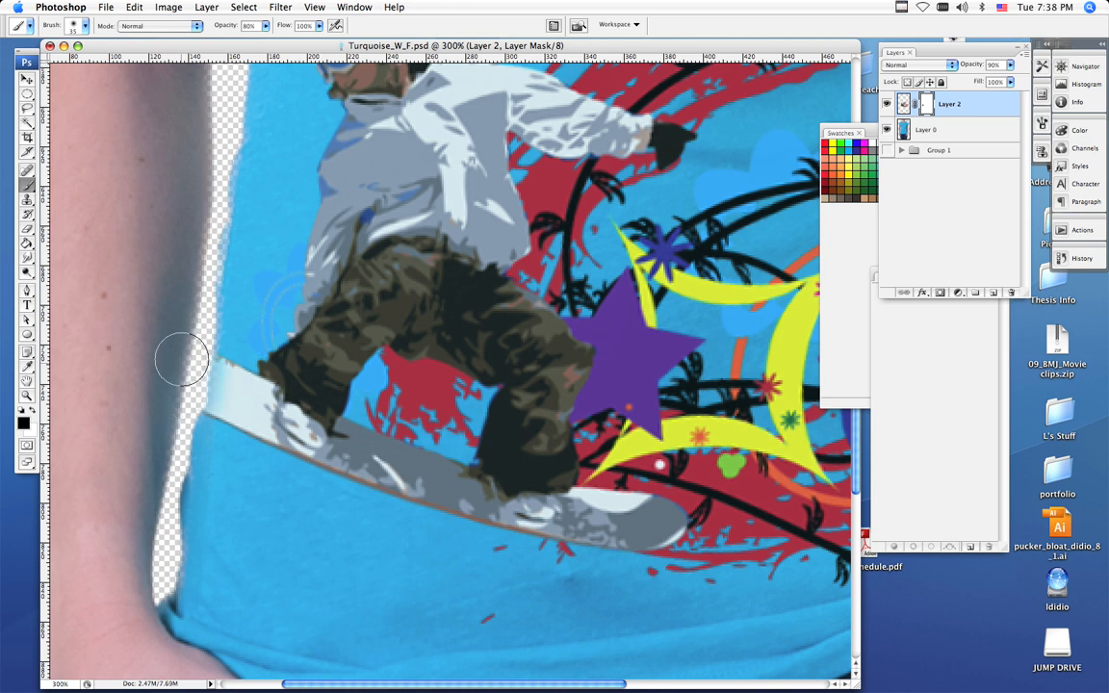
mouse_move(81, 293)
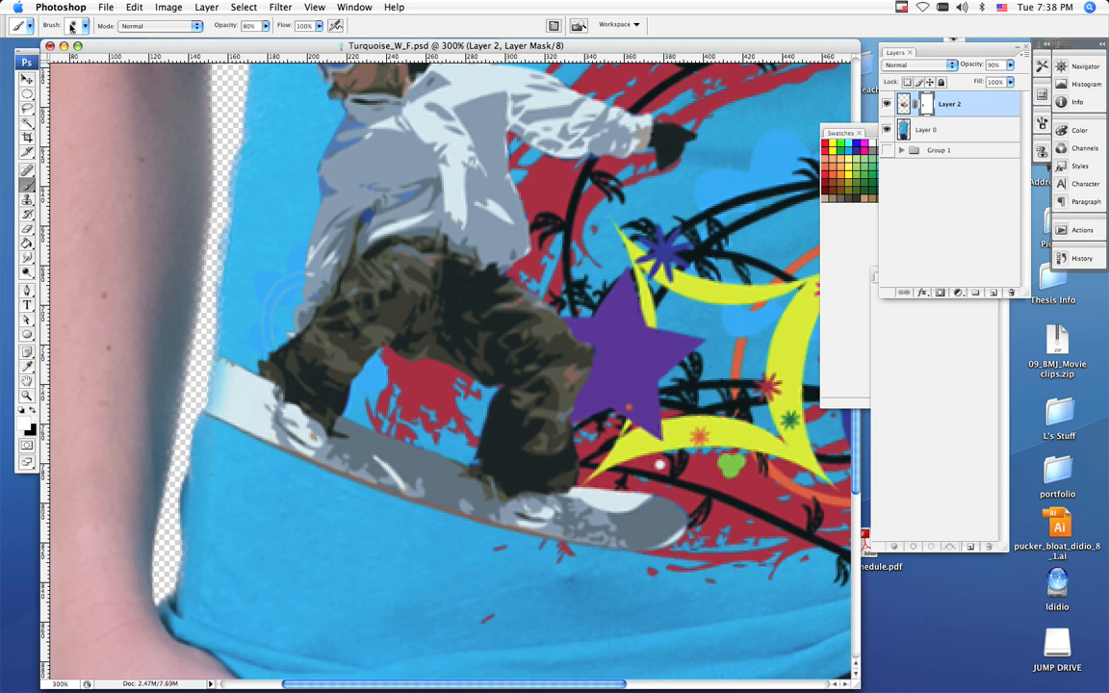
Step: At 300% zoom, paint black on the mask along the shirt's left edge
click(81, 27)
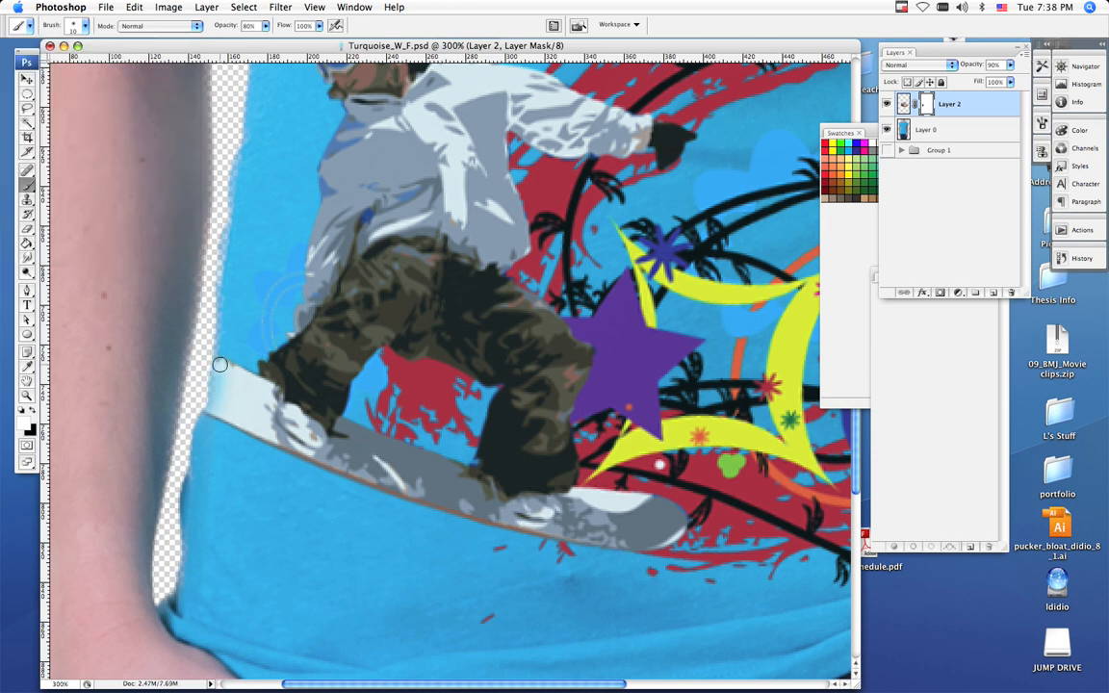
drag(220, 364, 212, 408)
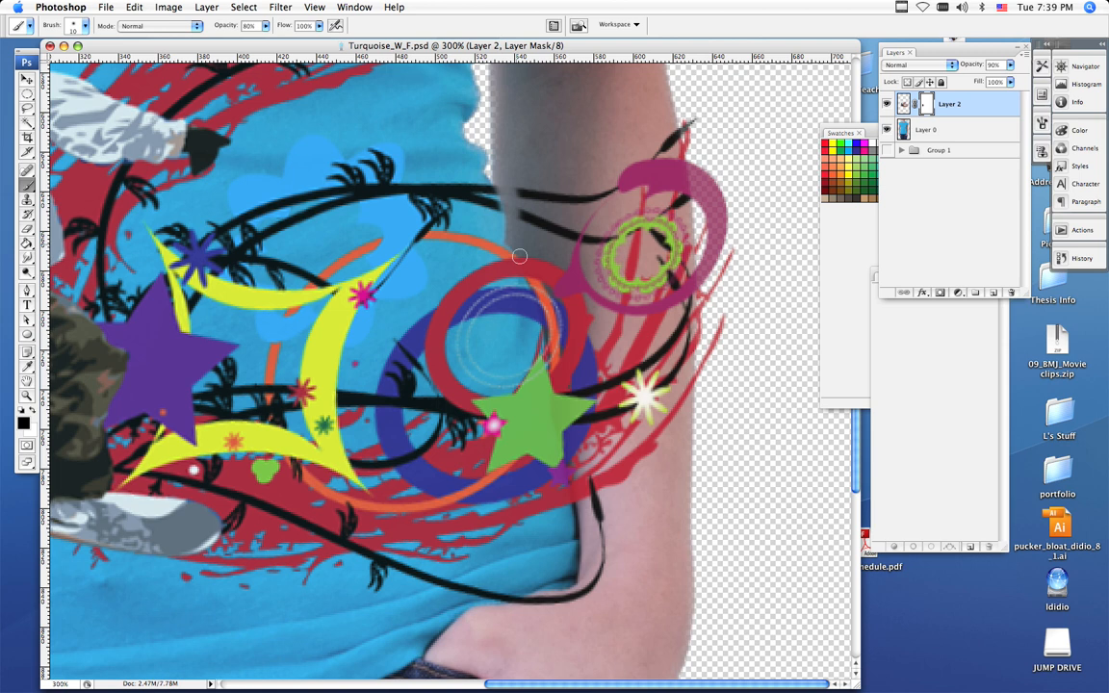
mouse_move(542, 281)
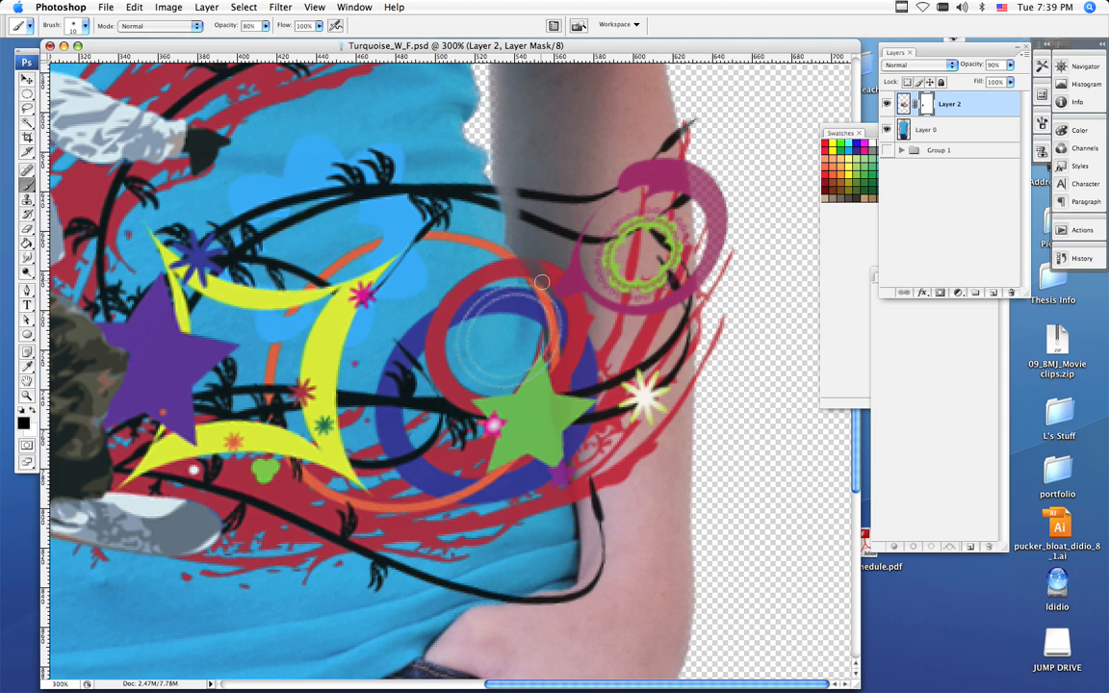
Step: Brush black on the mask to hide the swirls over the model's right arm
drag(543, 281, 562, 362)
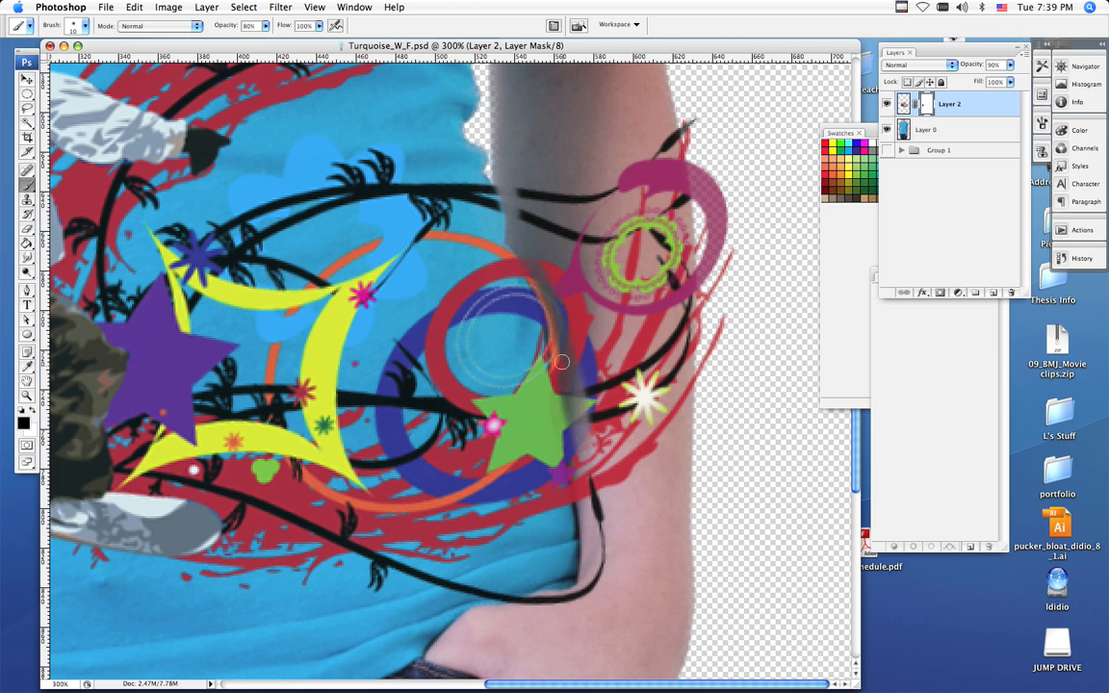
drag(562, 362, 533, 263)
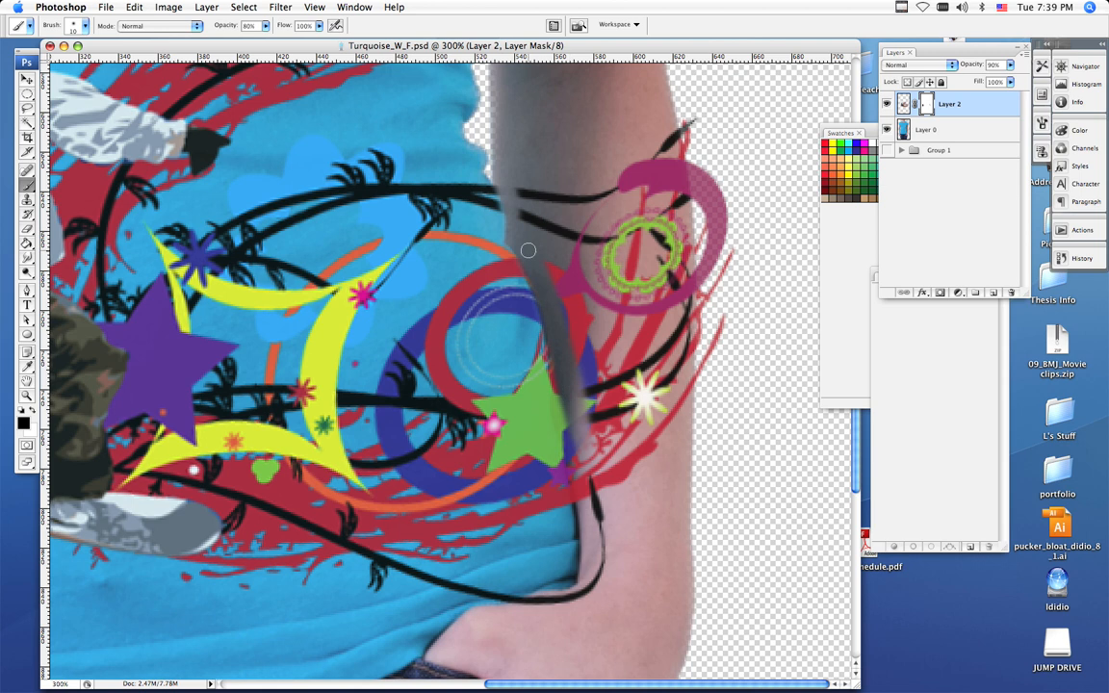
mouse_move(504, 185)
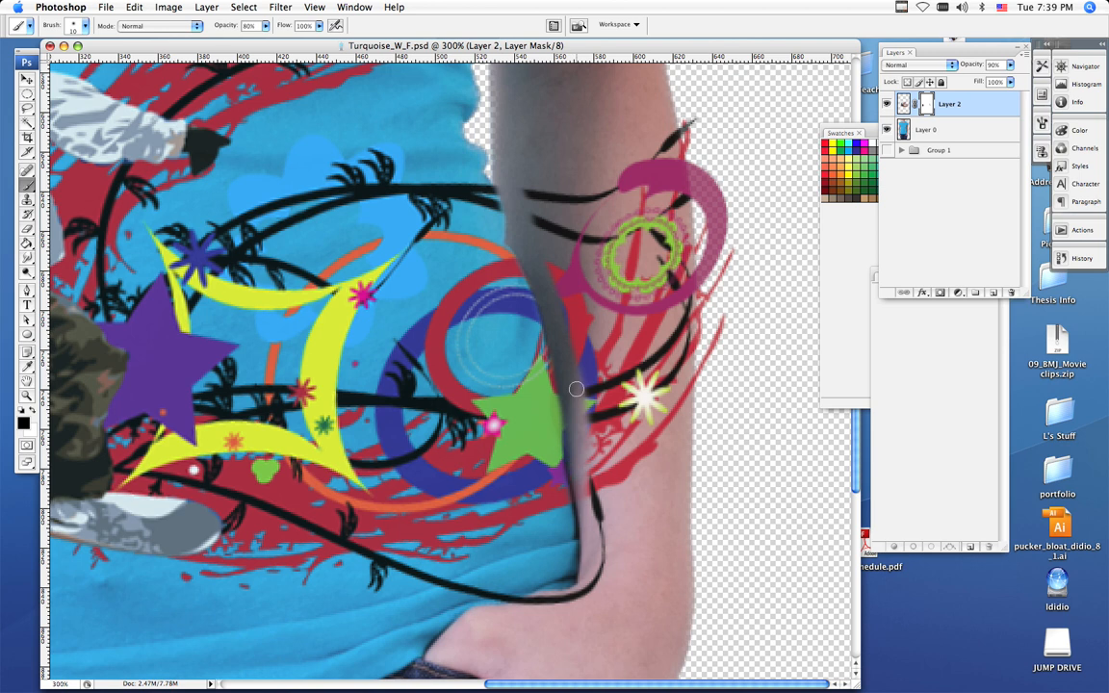
drag(575, 388, 587, 562)
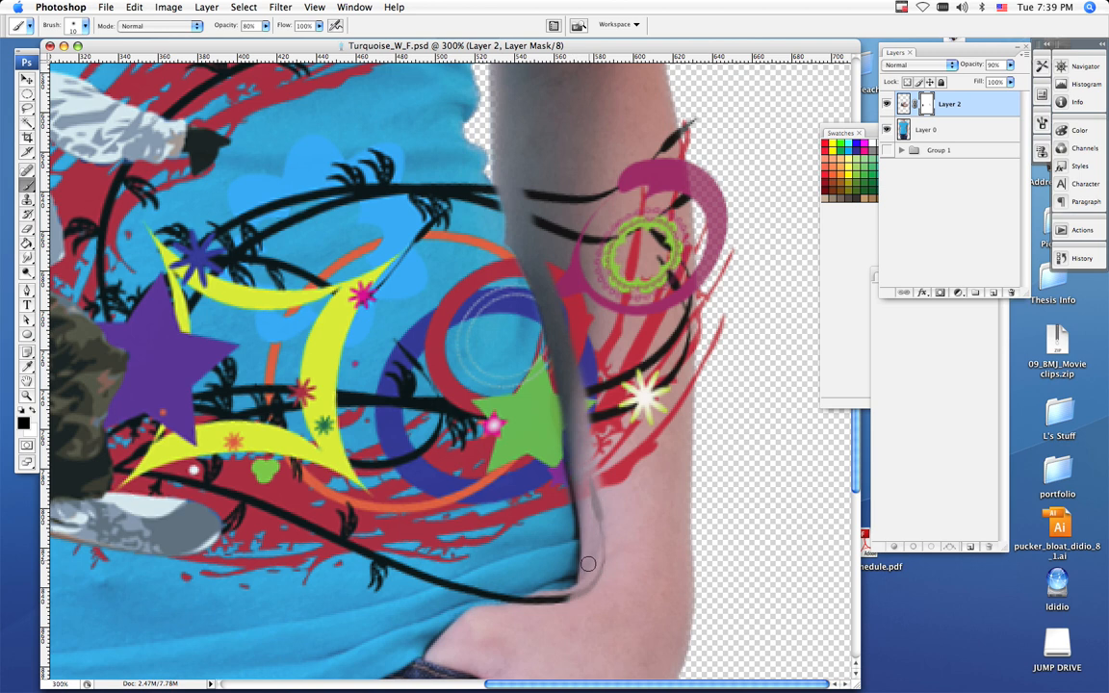
drag(587, 562, 523, 609)
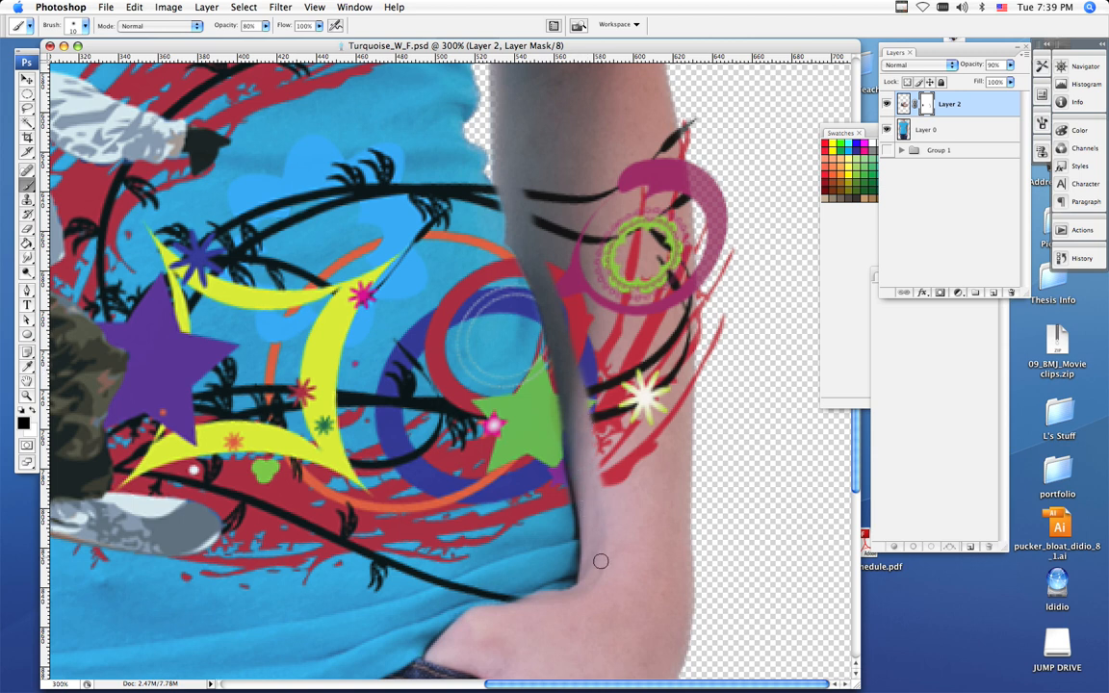
mouse_move(597, 497)
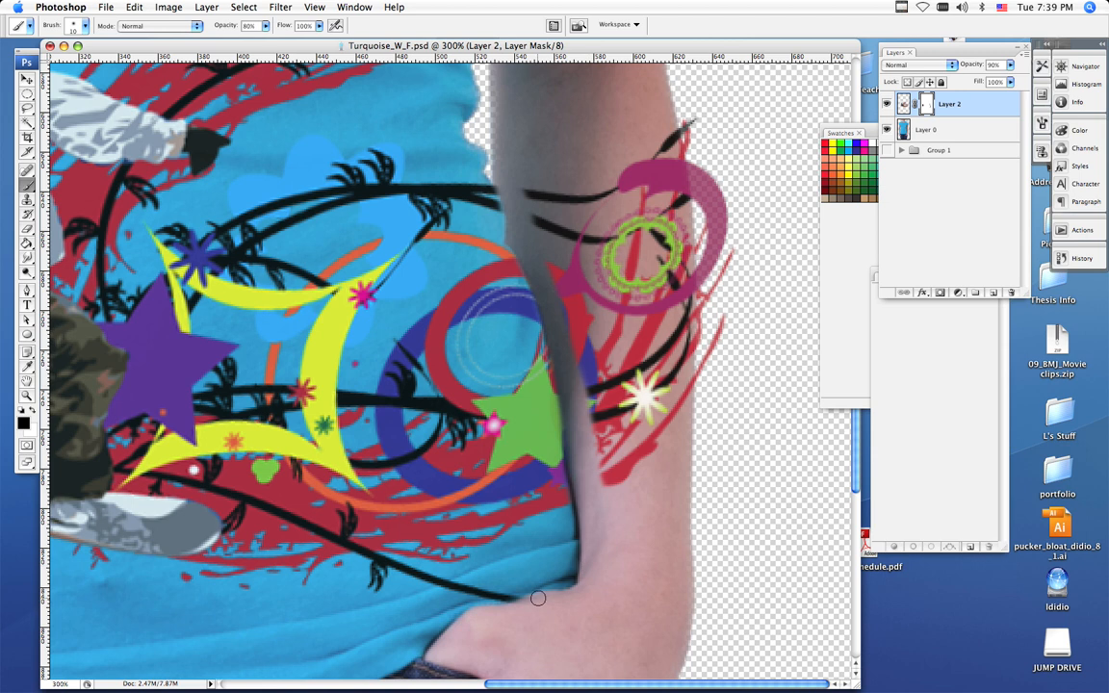
mouse_move(547, 600)
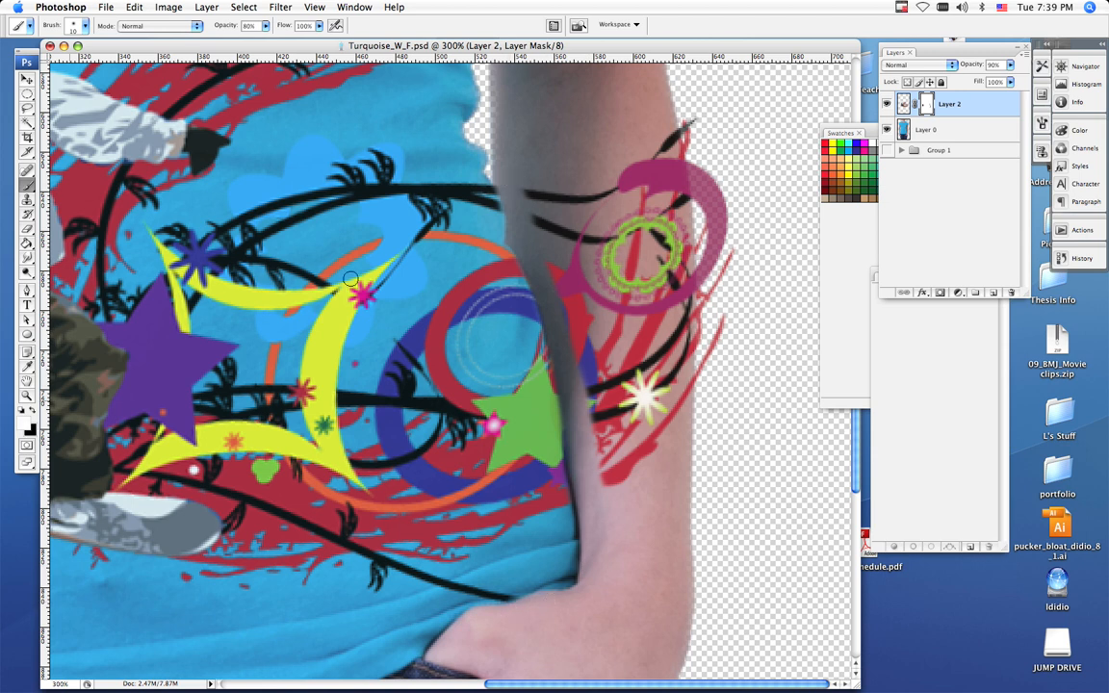
mouse_move(497, 210)
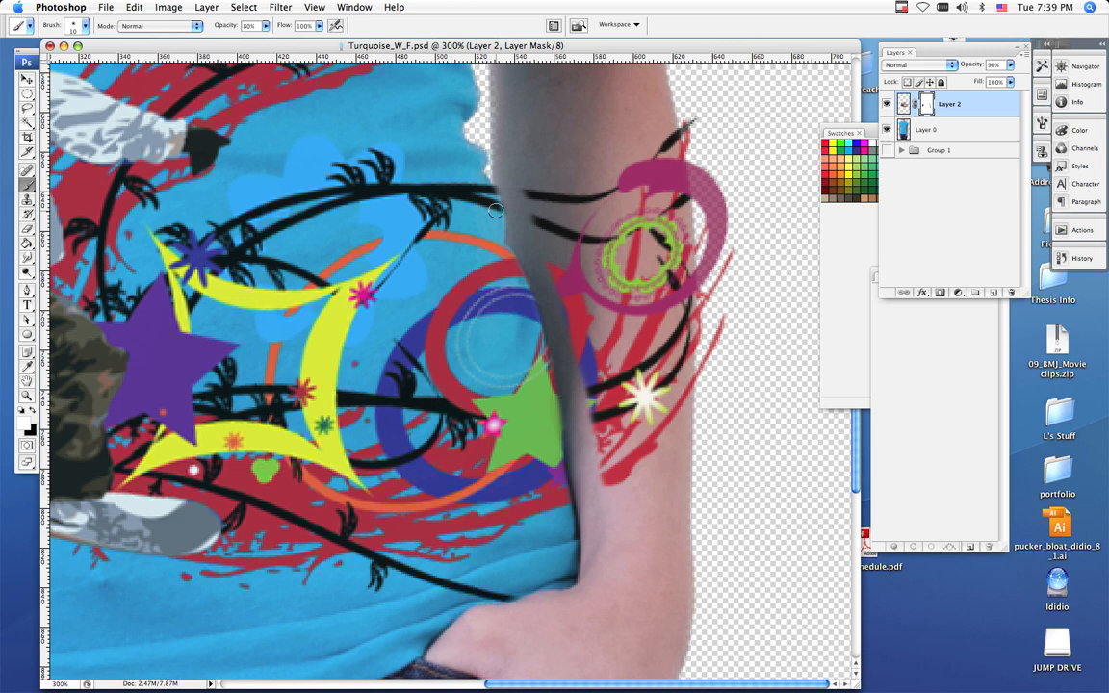
mouse_move(485, 197)
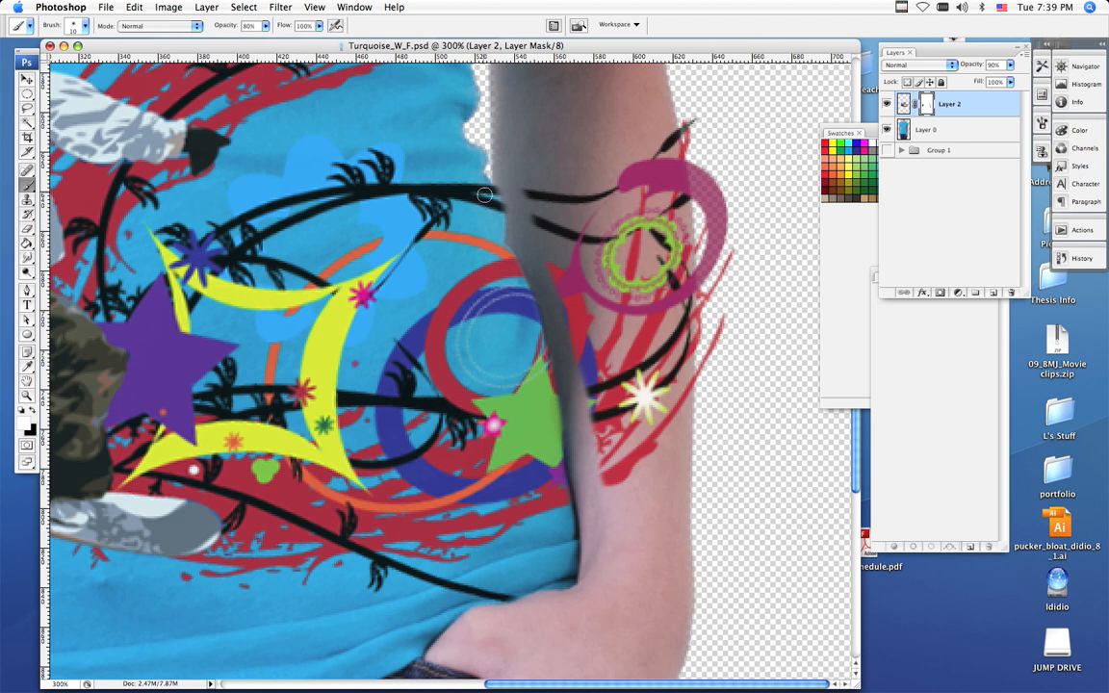
mouse_move(562, 485)
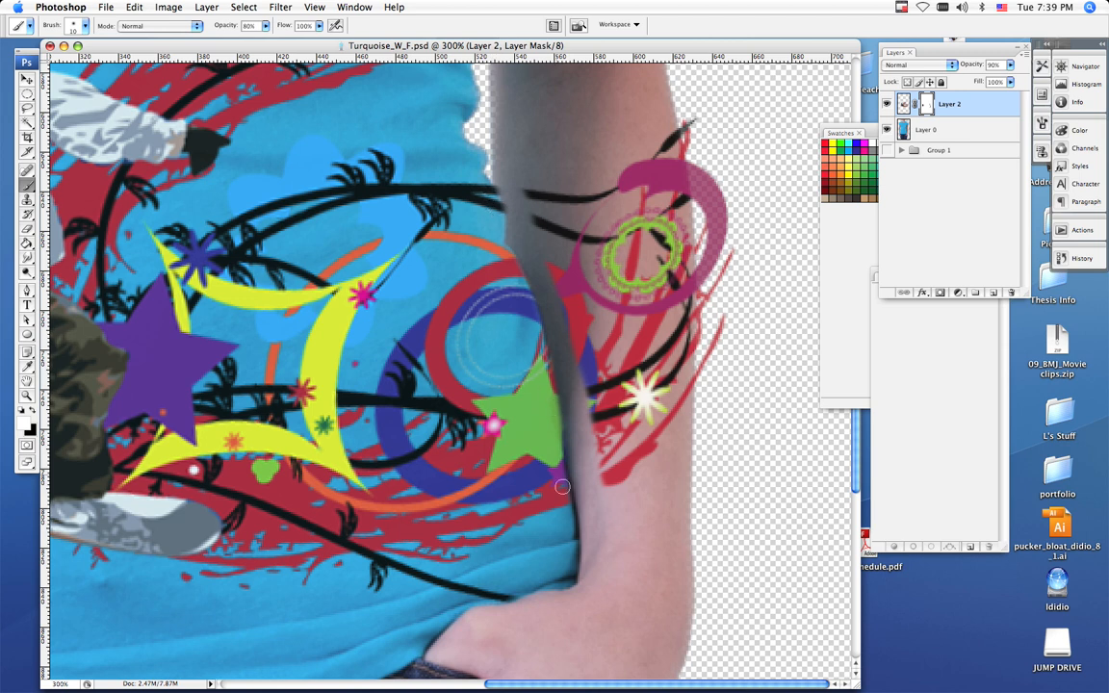
mouse_move(562, 500)
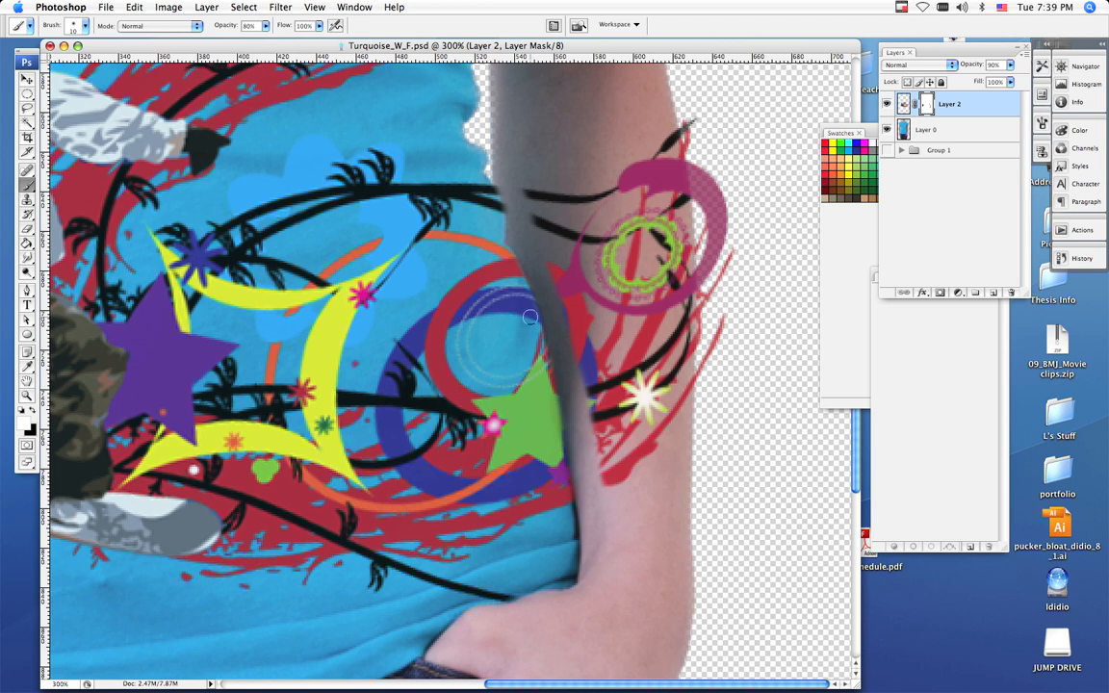
mouse_move(512, 266)
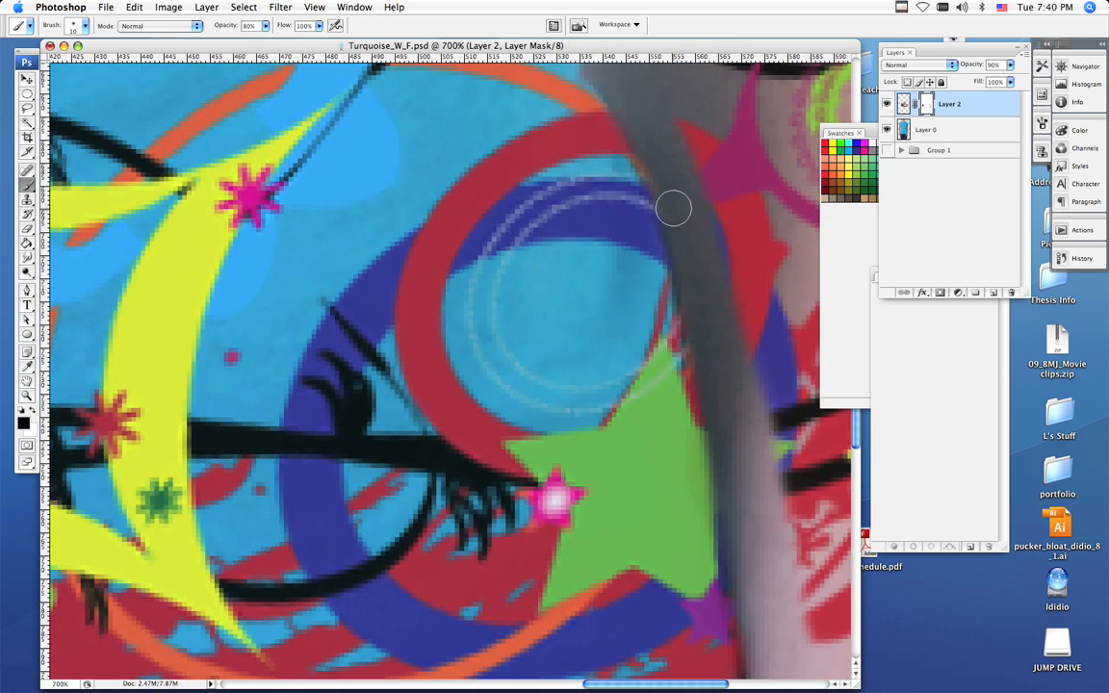
mouse_move(658, 158)
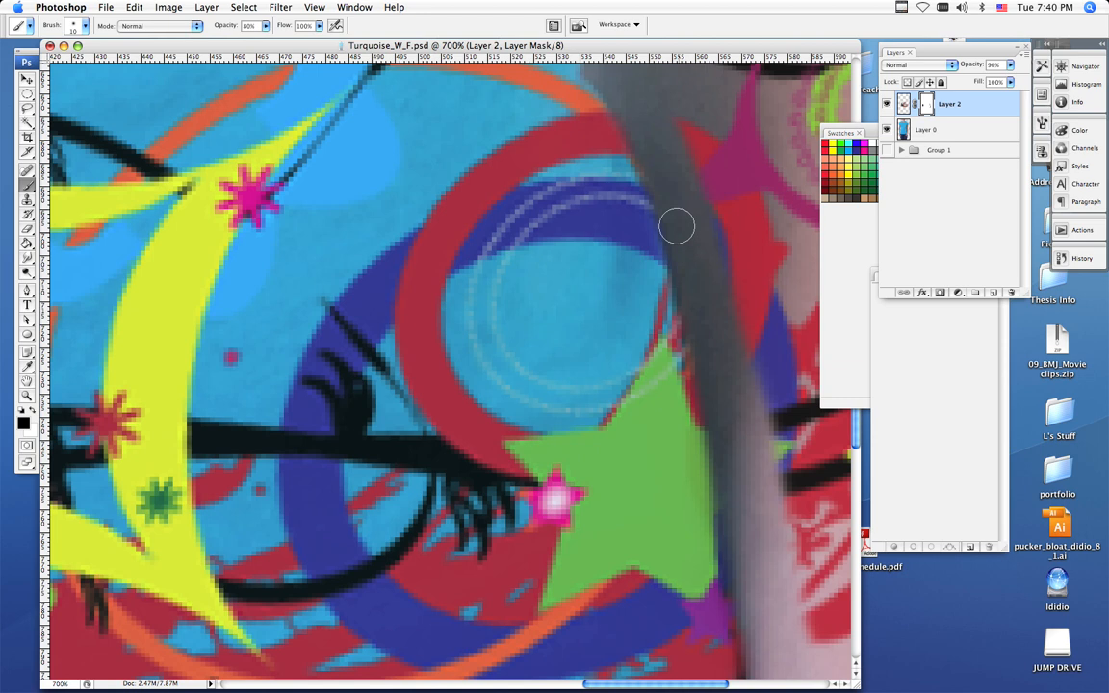
mouse_move(721, 427)
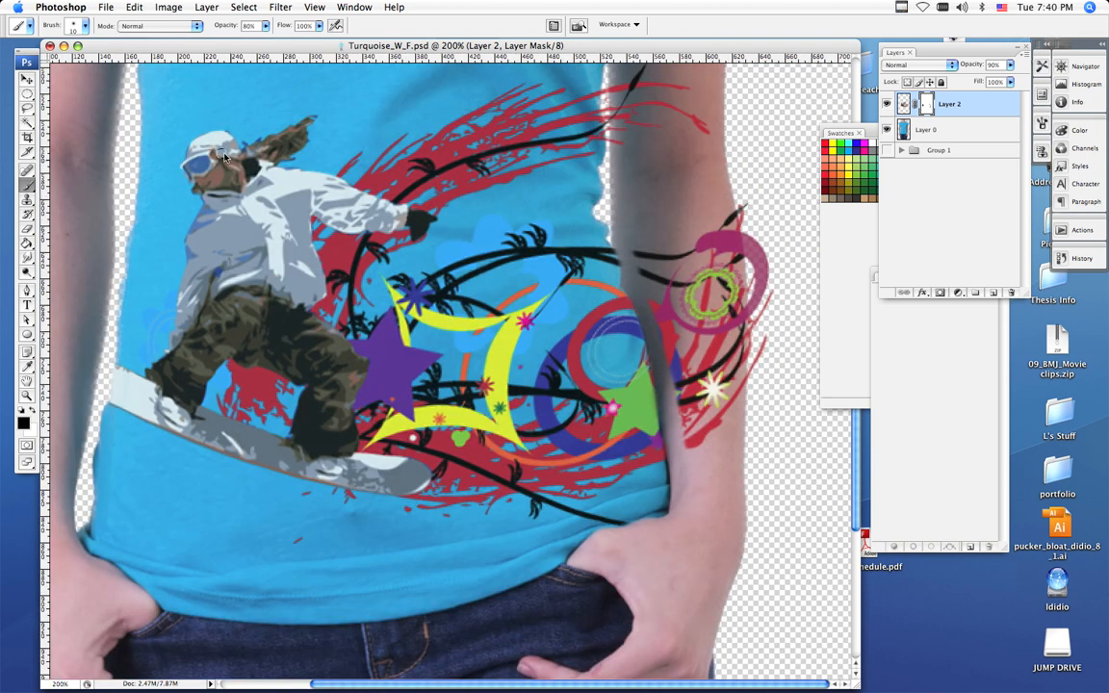
Step: Choose a new brush Master Diameter from the Brush preset picker
click(54, 27)
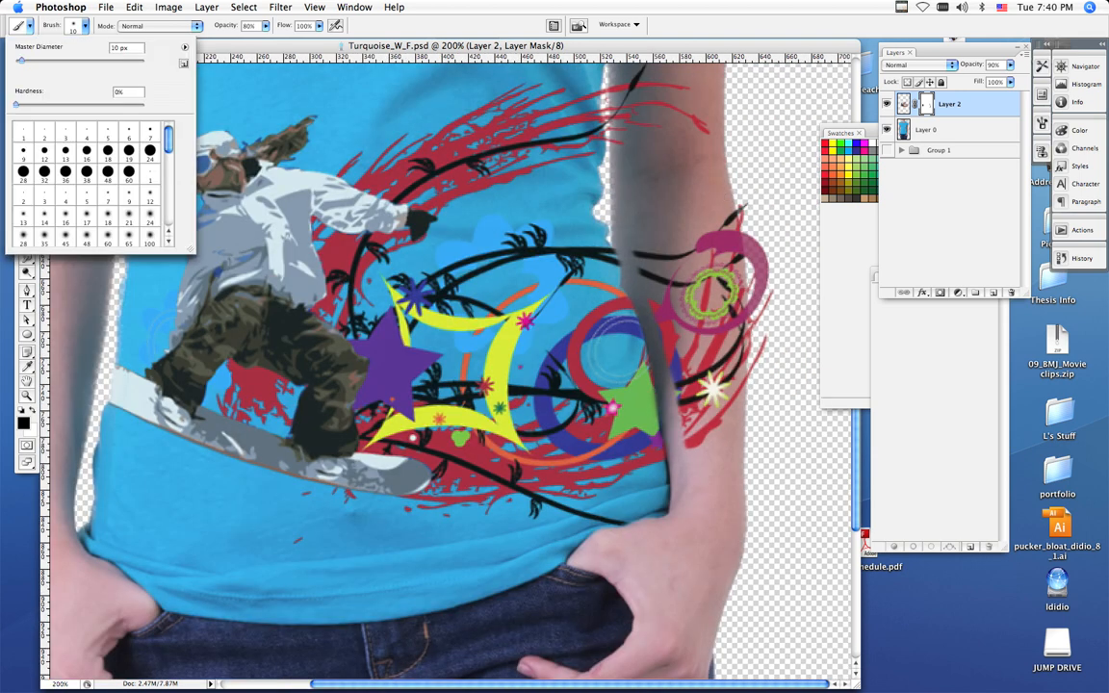
drag(19, 57, 88, 58)
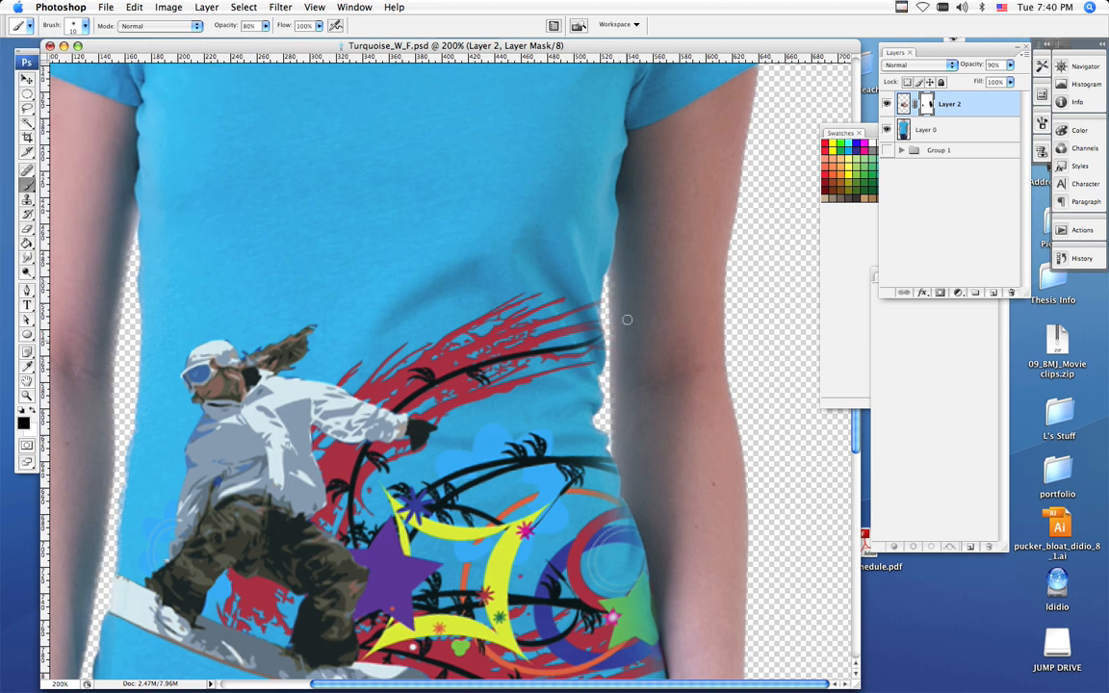
mouse_move(617, 393)
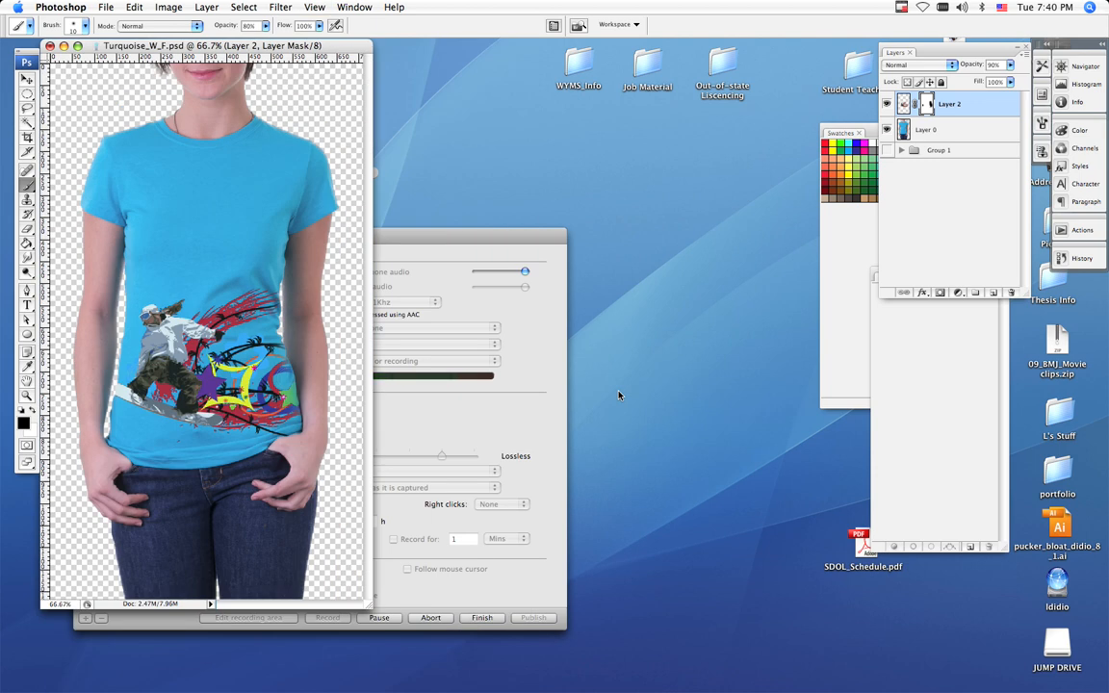
mouse_move(416, 364)
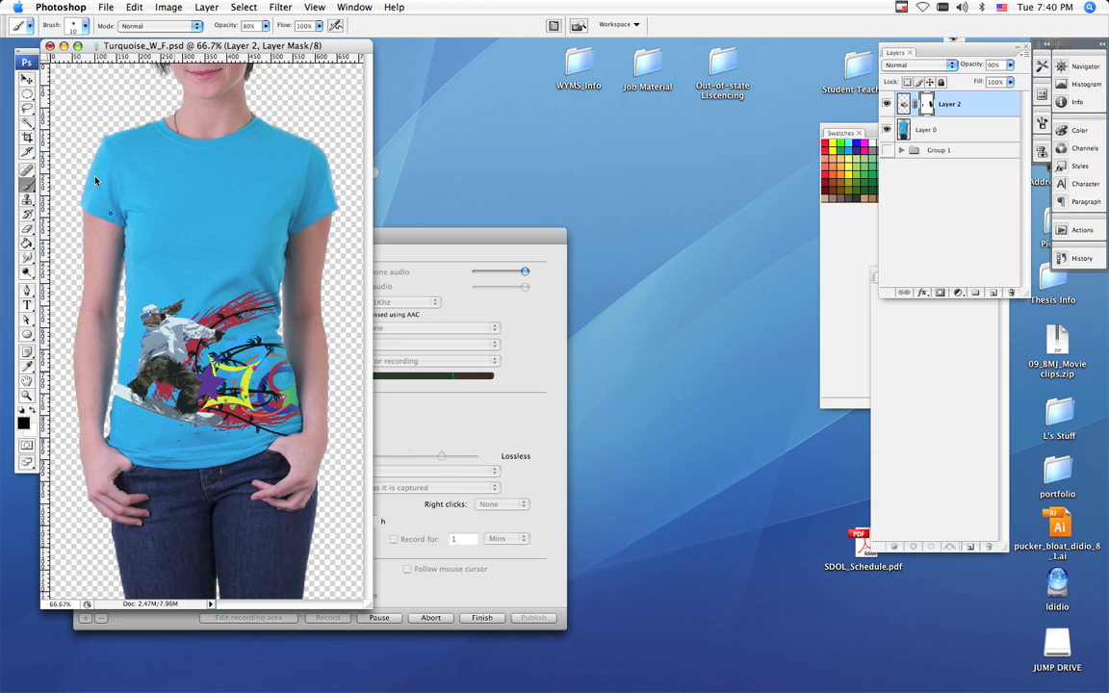
Step: At 66.7% zoom, bring up File > Save As to save the finished mock-up
click(106, 7)
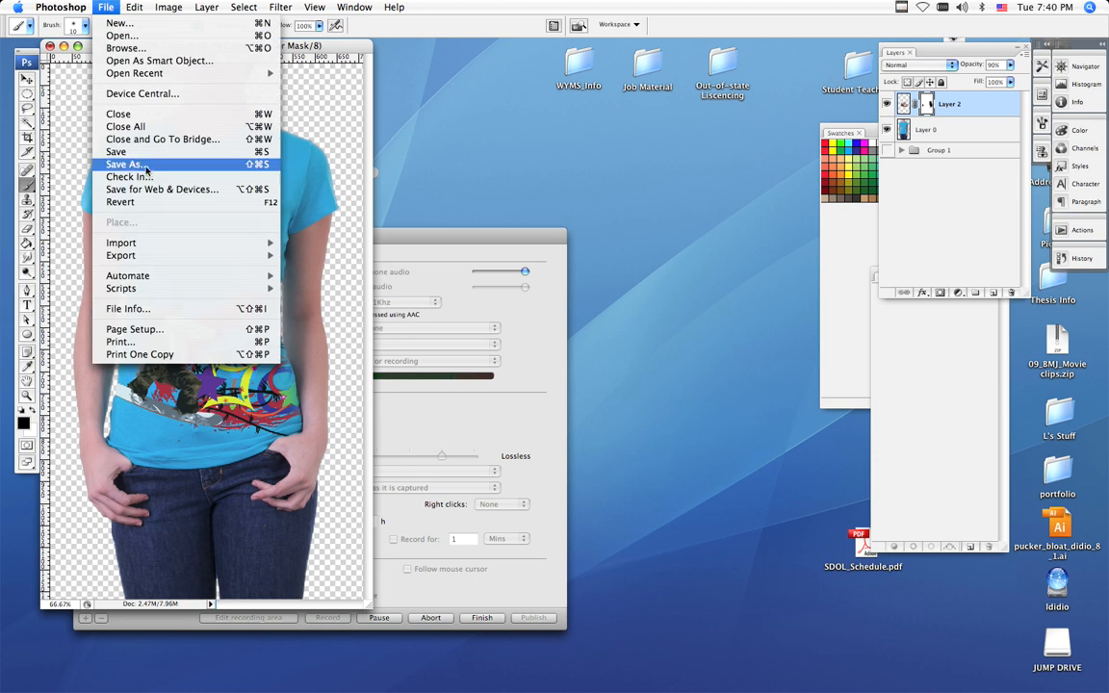